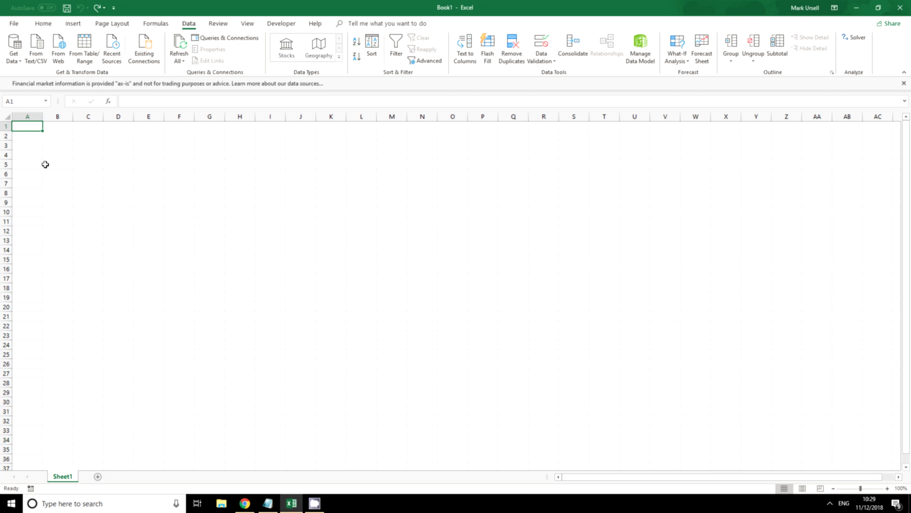
Step: Enter 'Stocks' in A1 and Twitter, Amazon, IBM, Google, Oracle, Ford, Pfizer below it
{"action": "type", "text": "Stocks"}
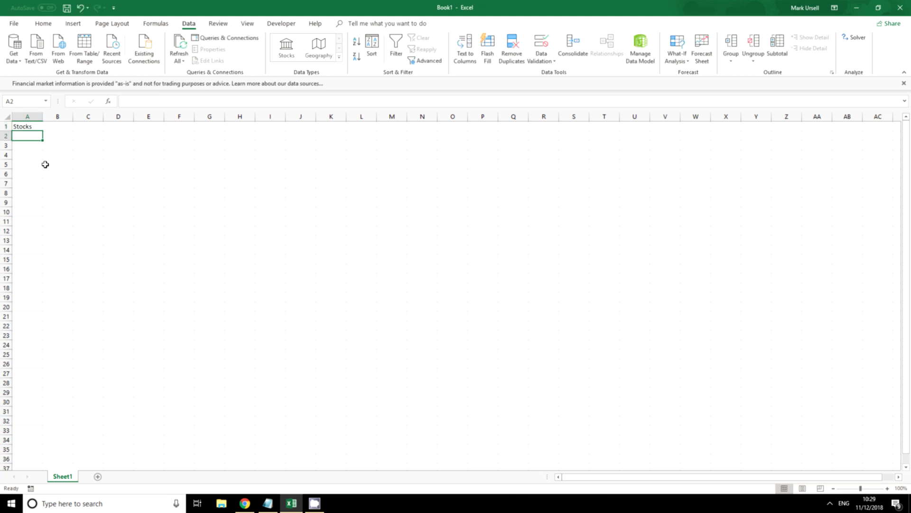
{"action": "type", "text": "Twitt"}
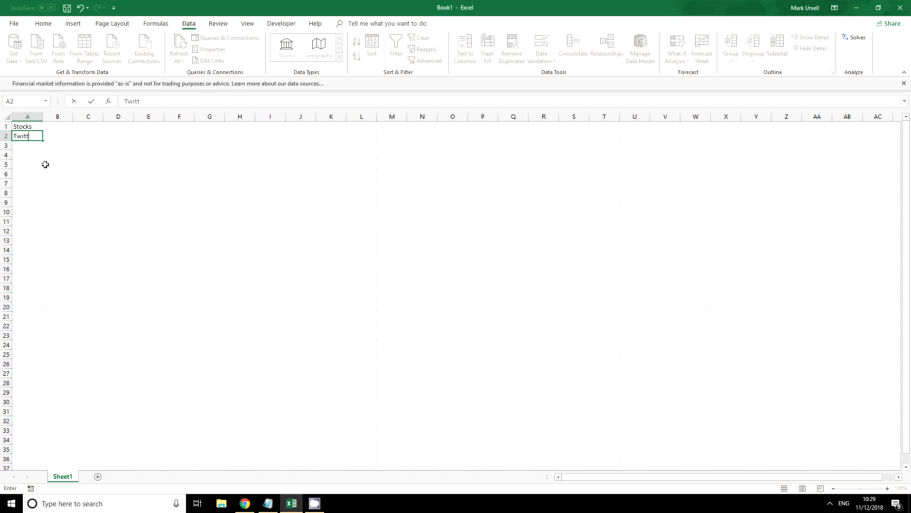
{"action": "type", "text": "Amazon"}
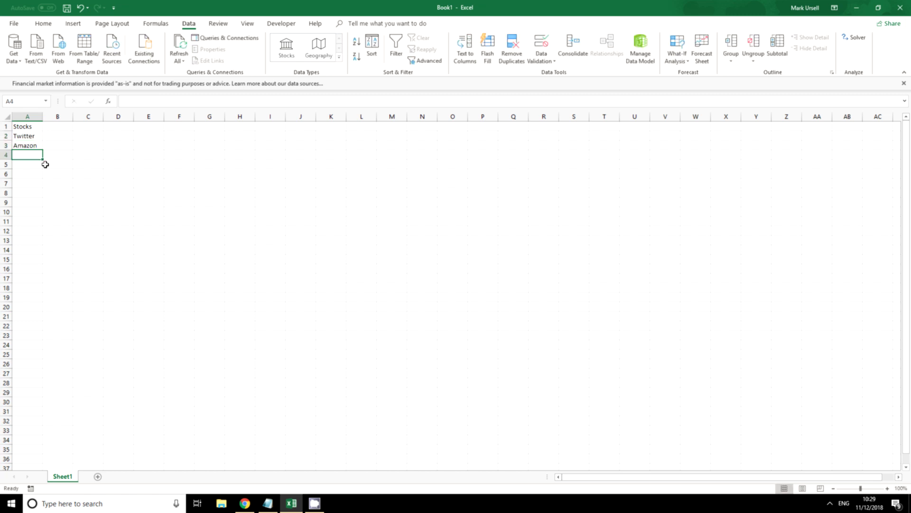
{"action": "type", "text": "IBM"}
{"action": "left_click", "coordinate": [28, 165]}
{"action": "type", "text": "Google"}
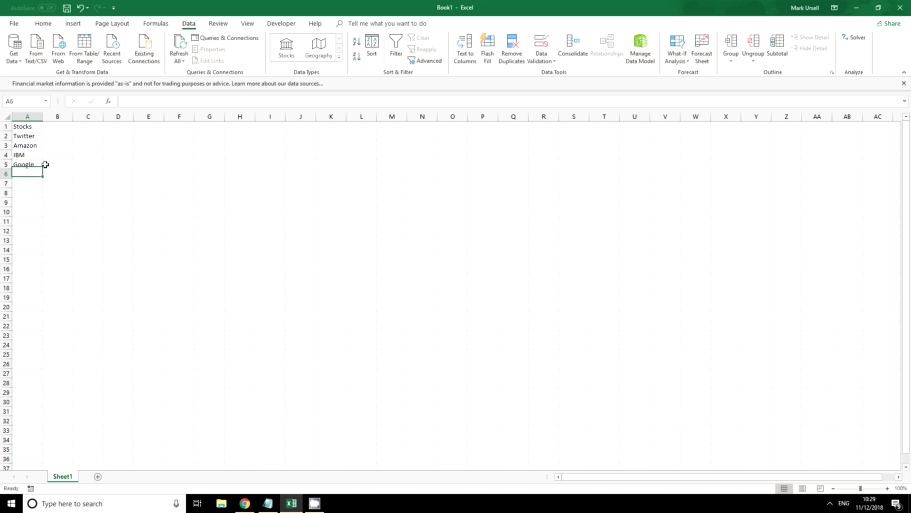
{"action": "type", "text": "Orace"}
{"action": "left_click", "coordinate": [27, 183]}
{"action": "type", "text": "Ford"}
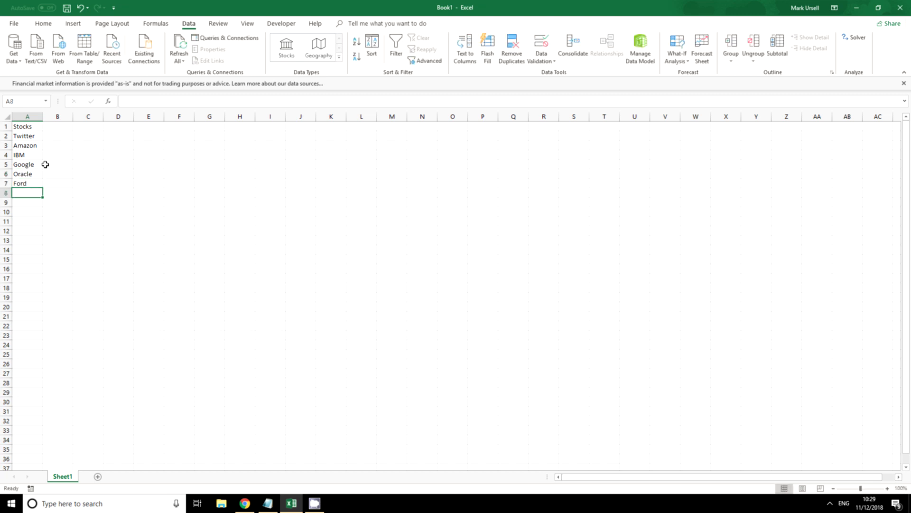
{"action": "type", "text": "Pfizer"}
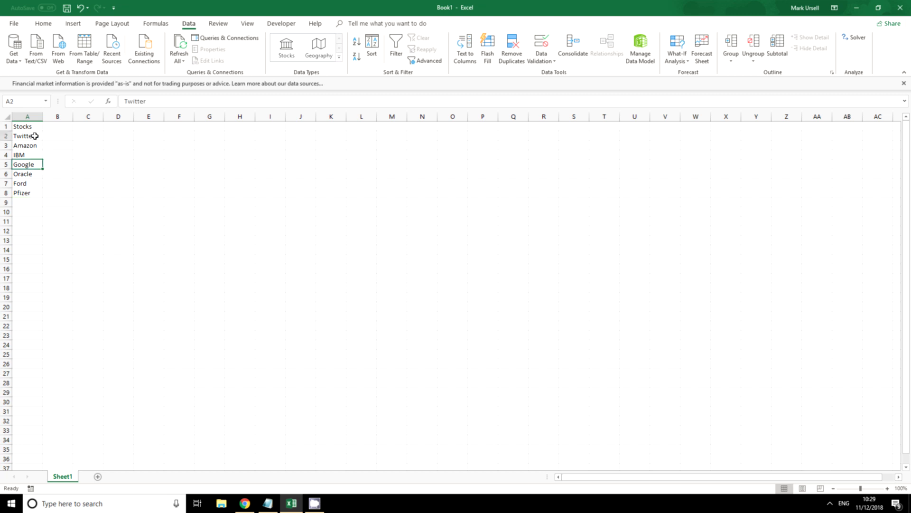
Step: Convert the company names in A2:A8 to Stocks data types and autofit column A
{"action": "left_click_drag", "start_coordinate": [27, 135], "coordinate": [27, 192]}
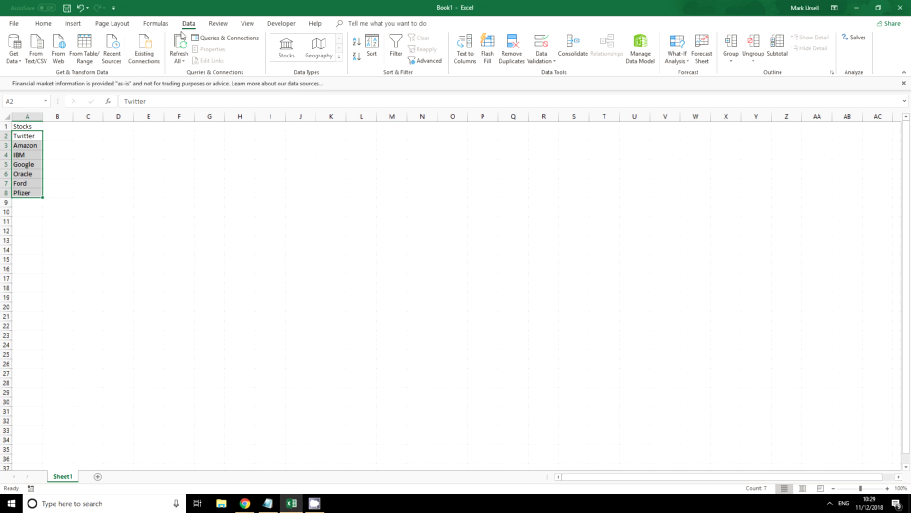
{"action": "left_click", "coordinate": [286, 45]}
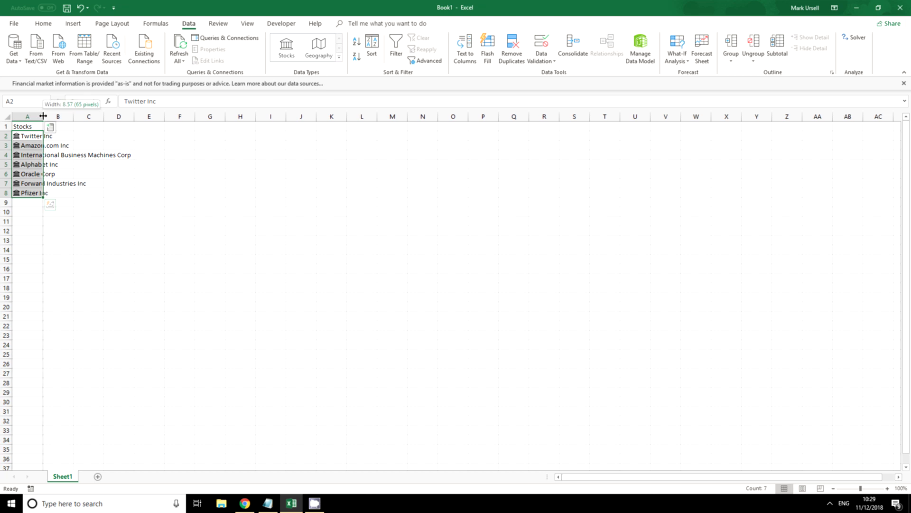
{"action": "left_click", "coordinate": [58, 240]}
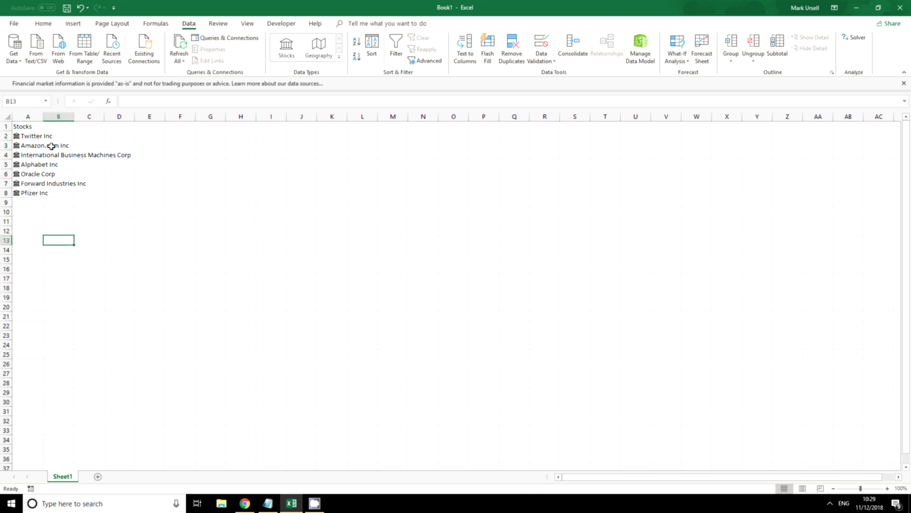
{"action": "mouse_move", "coordinate": [42, 116]}
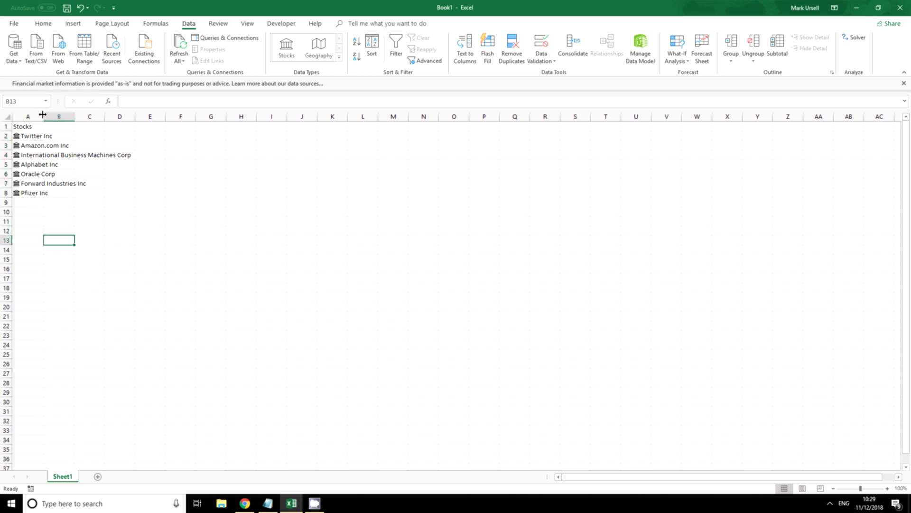
{"action": "left_click", "coordinate": [52, 183]}
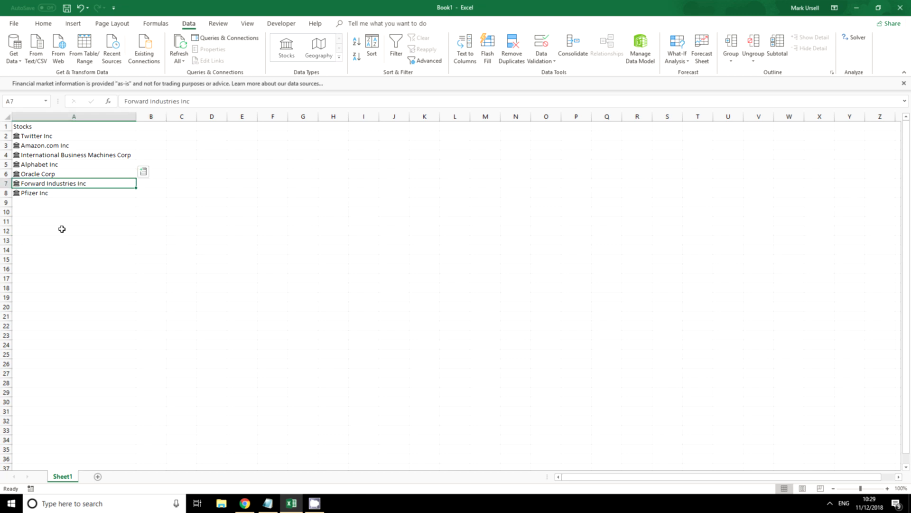
{"action": "mouse_move", "coordinate": [55, 183]}
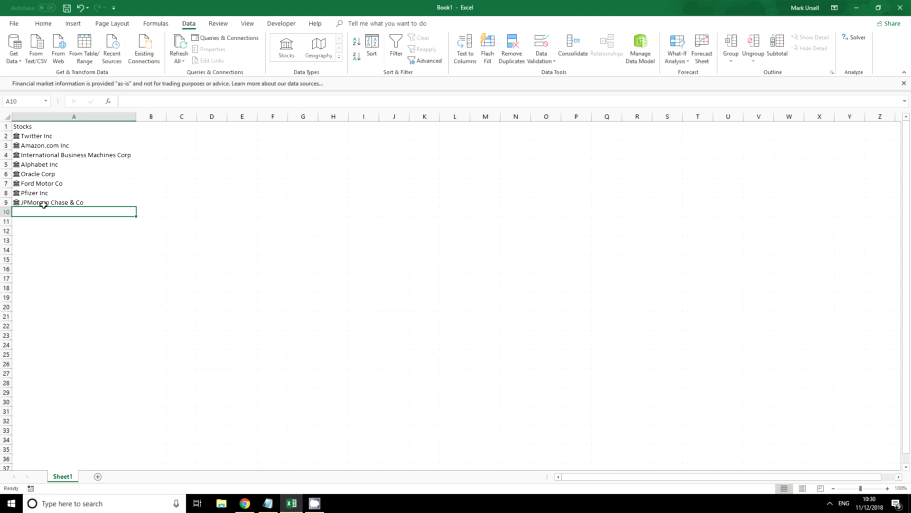
Step: Overwrite the Verizon entry with 'bank of ame' to get Bank of America Corporation
{"action": "type", "text": "Verizon Communications Inc"}
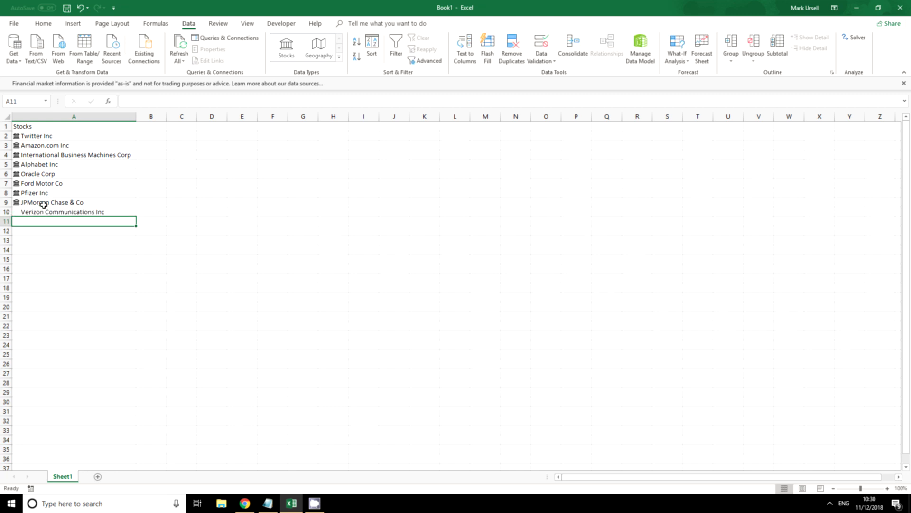
{"action": "left_click", "coordinate": [62, 211]}
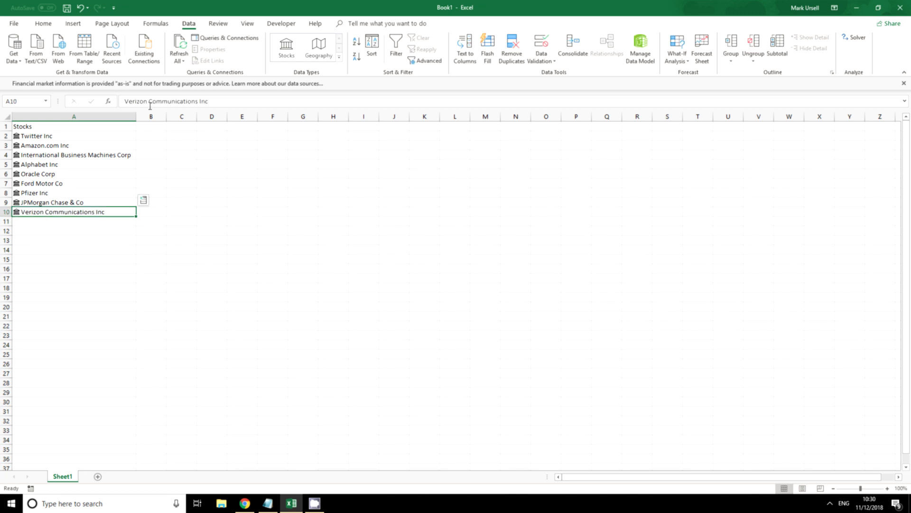
{"action": "type", "text": "b"}
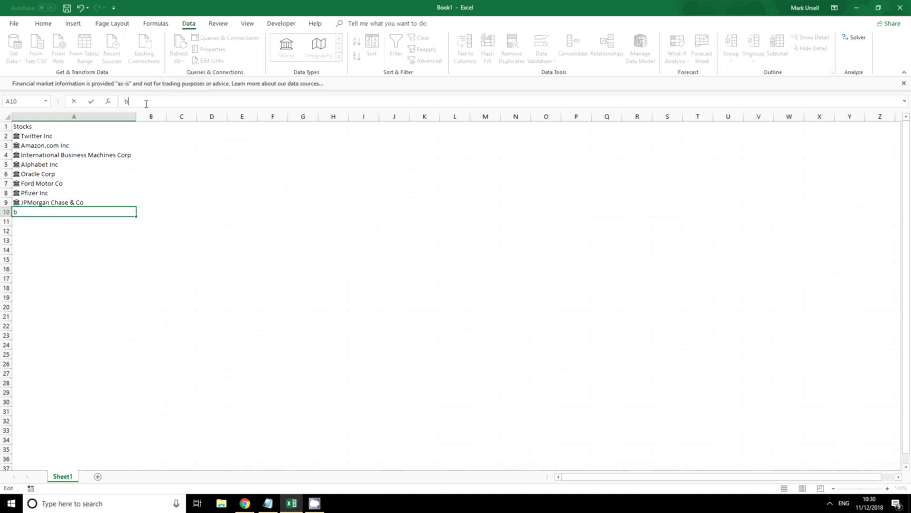
{"action": "type", "text": "ank of ame"}
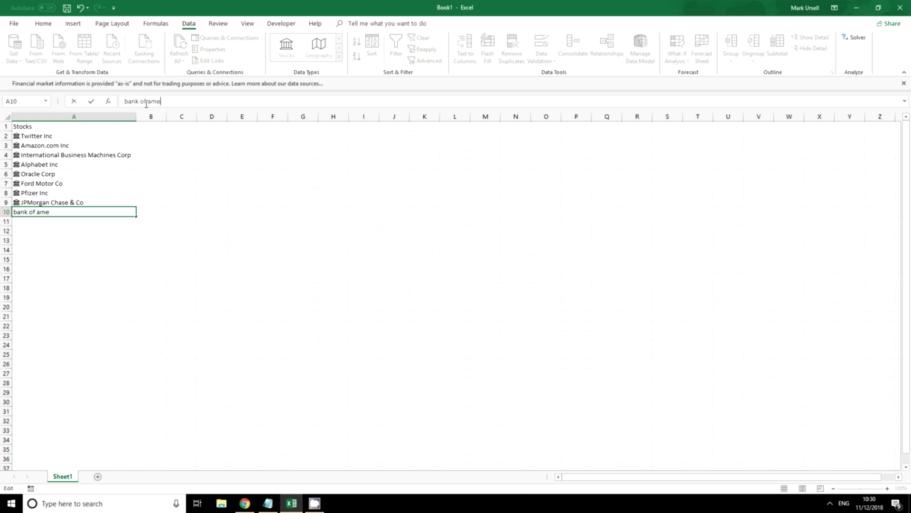
{"action": "key", "text": "Enter"}
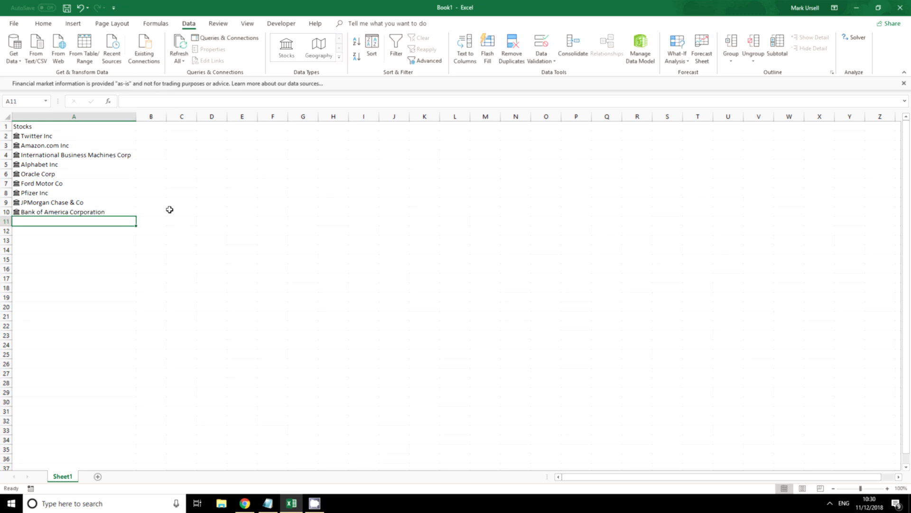
{"action": "left_click", "coordinate": [181, 259]}
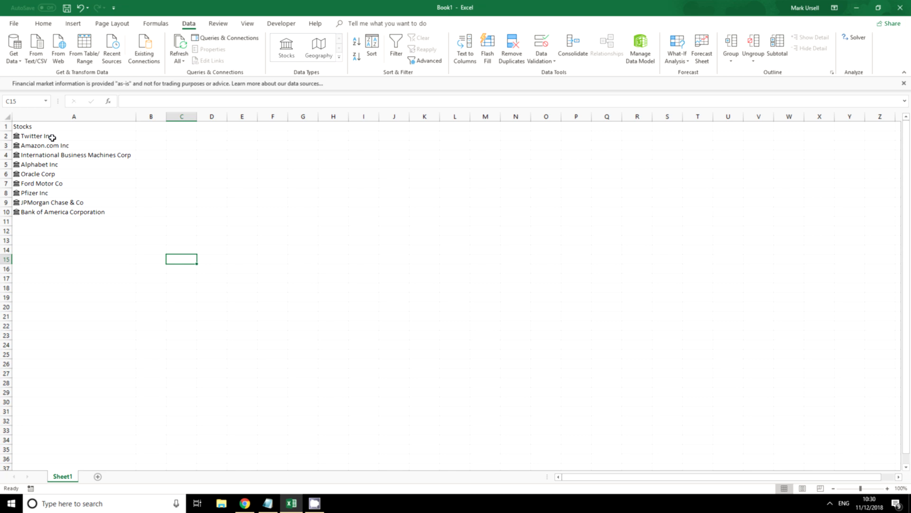
{"action": "mouse_move", "coordinate": [49, 150]}
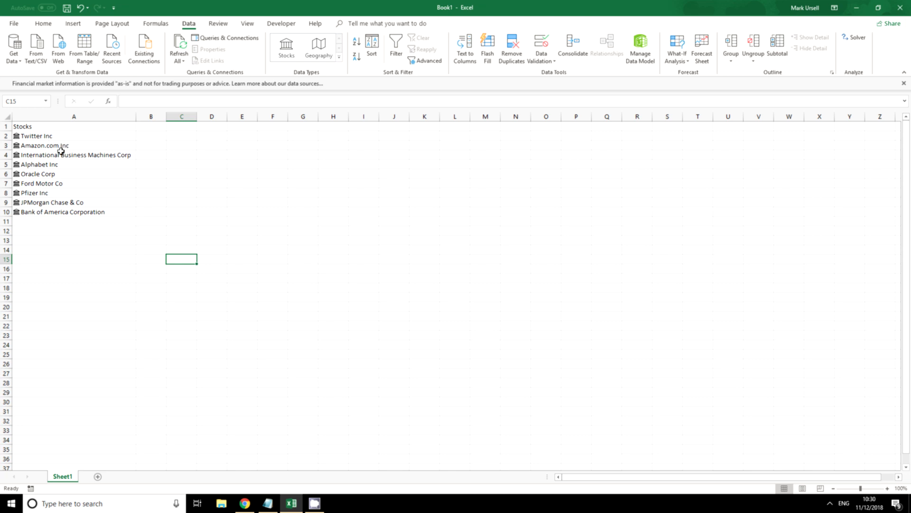
Step: Type Open, High, Low, Close, Change, Volume and P/E headings into B1:H1
{"action": "left_click", "coordinate": [38, 136]}
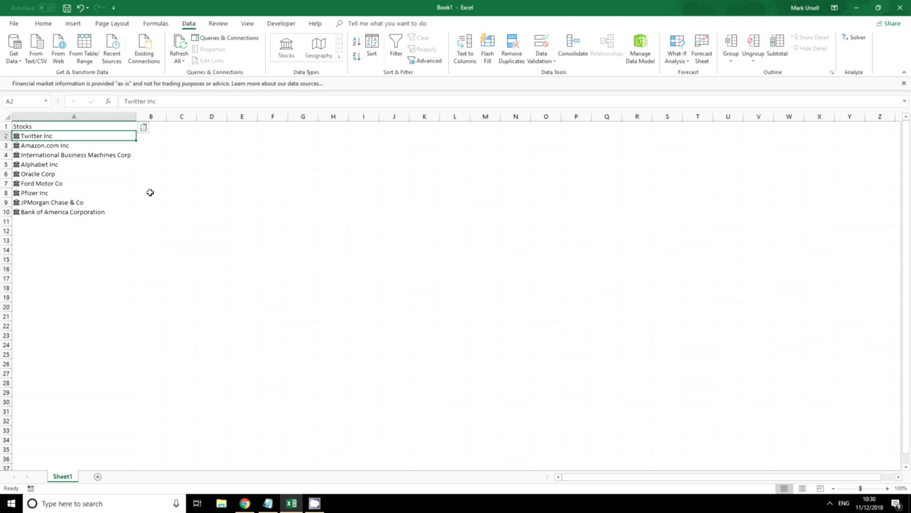
{"action": "mouse_move", "coordinate": [149, 135]}
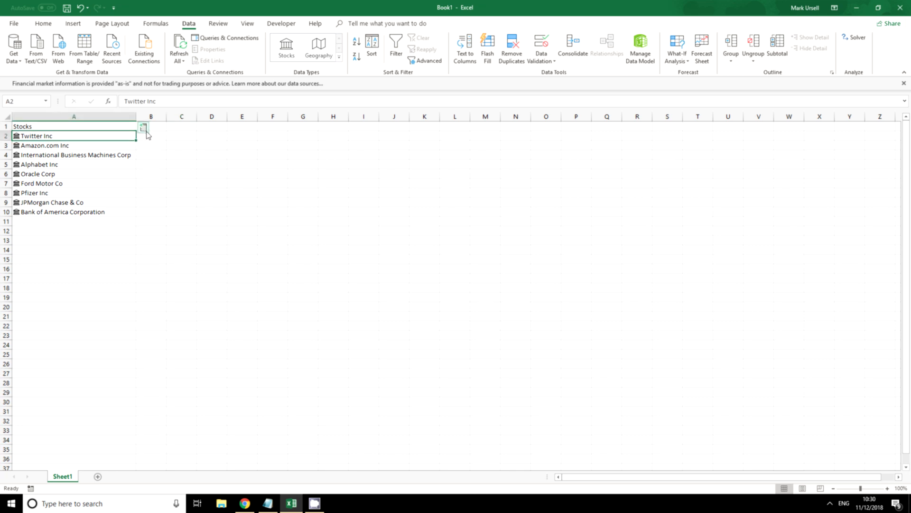
{"action": "type", "text": "Open"}
{"action": "left_click", "coordinate": [242, 126]}
{"action": "type", "text": "Close"}
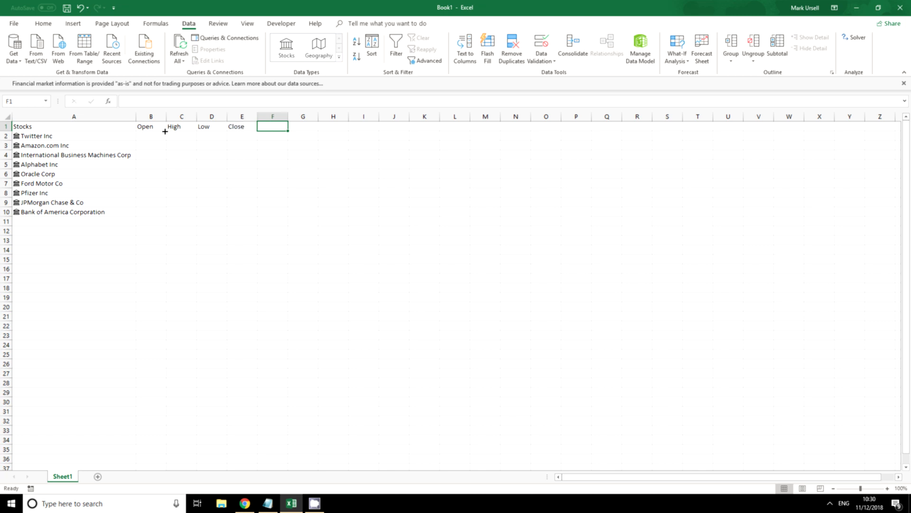
{"action": "type", "text": "Chna"}
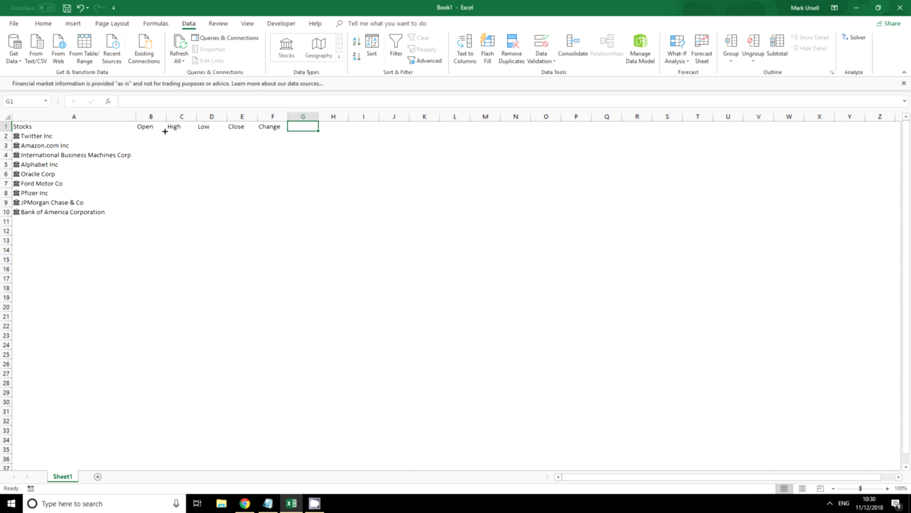
{"action": "type", "text": "Volume"}
{"action": "left_click", "coordinate": [333, 127]}
{"action": "type", "text": "P/E"}
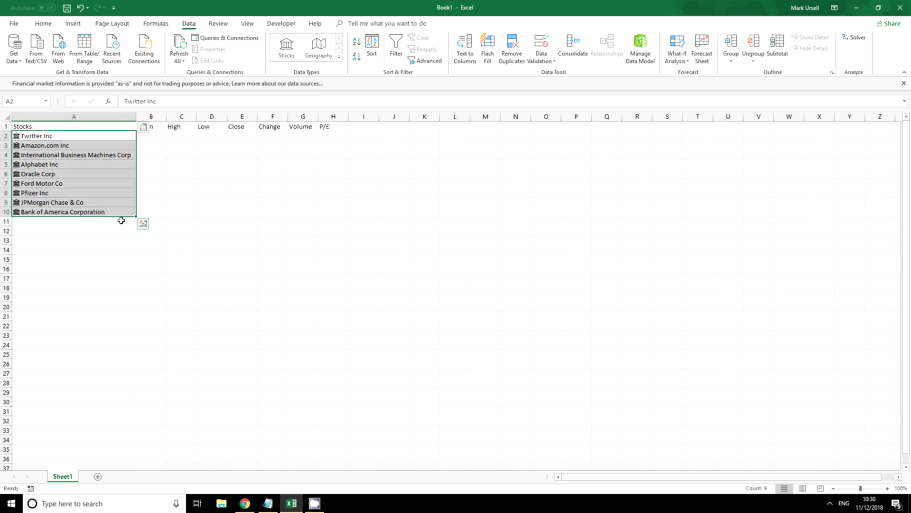
Step: Insert Low, Close, Change, Volume and P/E data fields for every stock row
{"action": "left_click", "coordinate": [143, 126]}
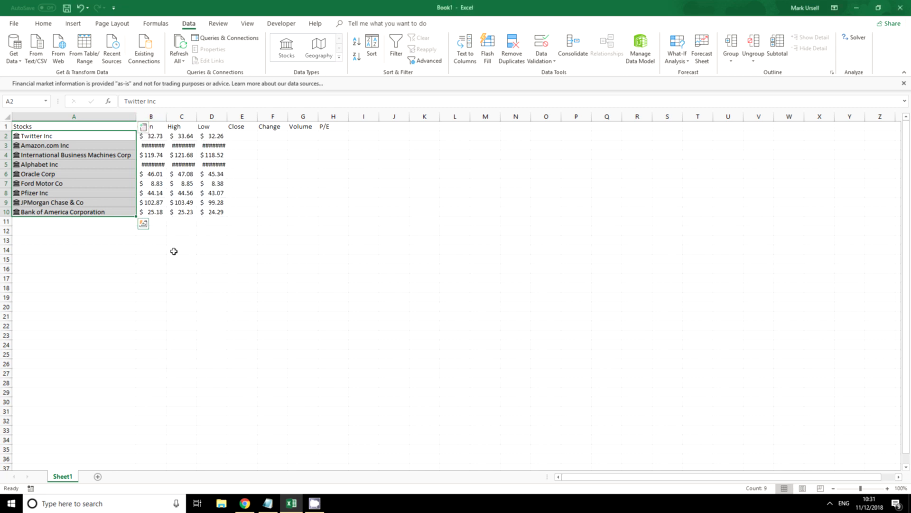
{"action": "left_click", "coordinate": [144, 125]}
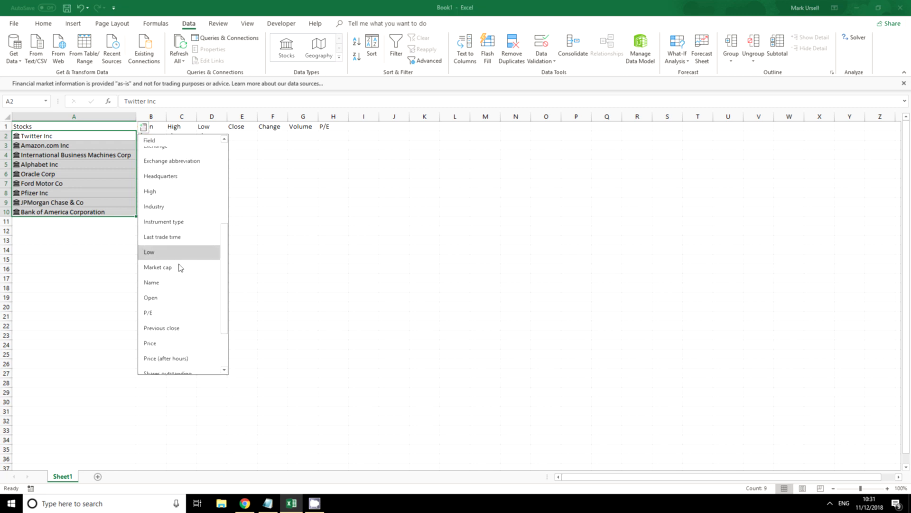
{"action": "left_click", "coordinate": [149, 253]}
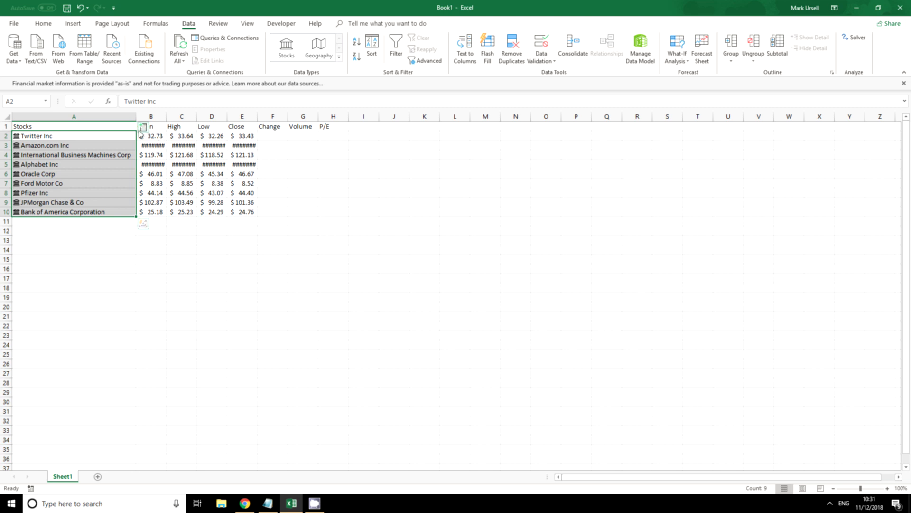
{"action": "left_click", "coordinate": [144, 136]}
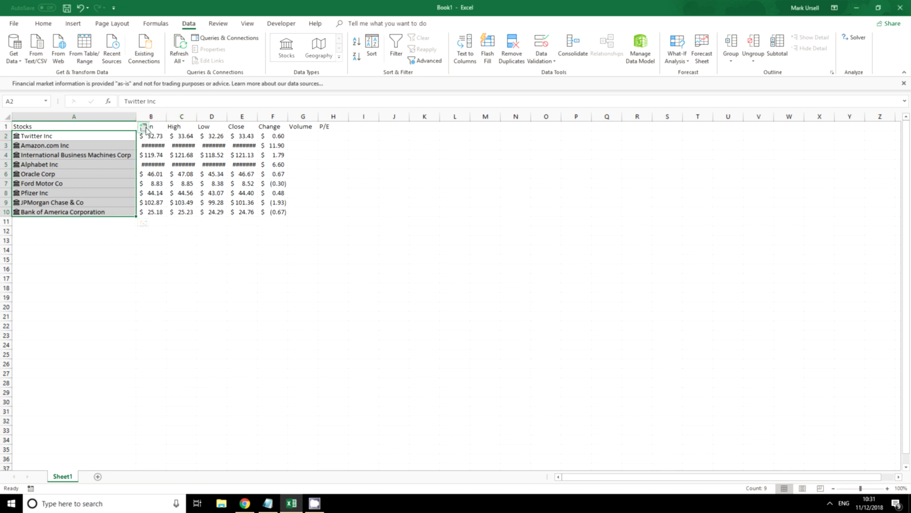
{"action": "left_click", "coordinate": [145, 135]}
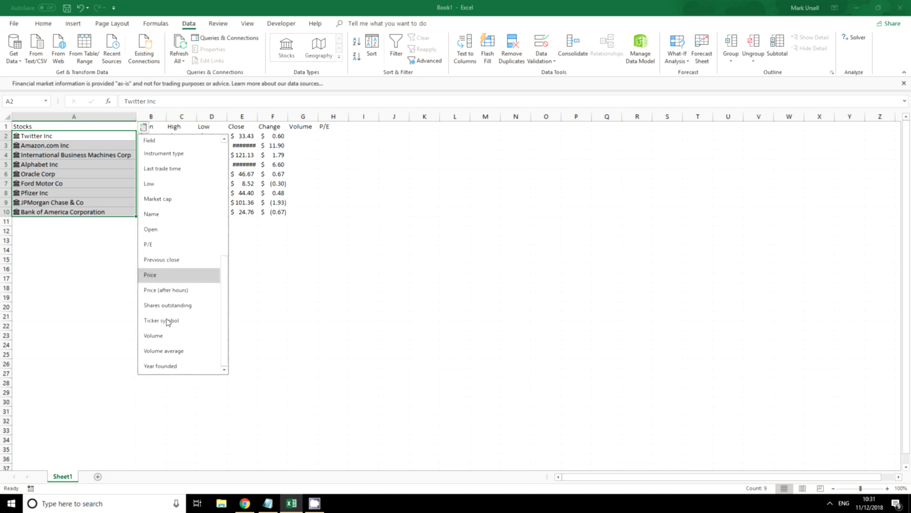
{"action": "left_click", "coordinate": [150, 274]}
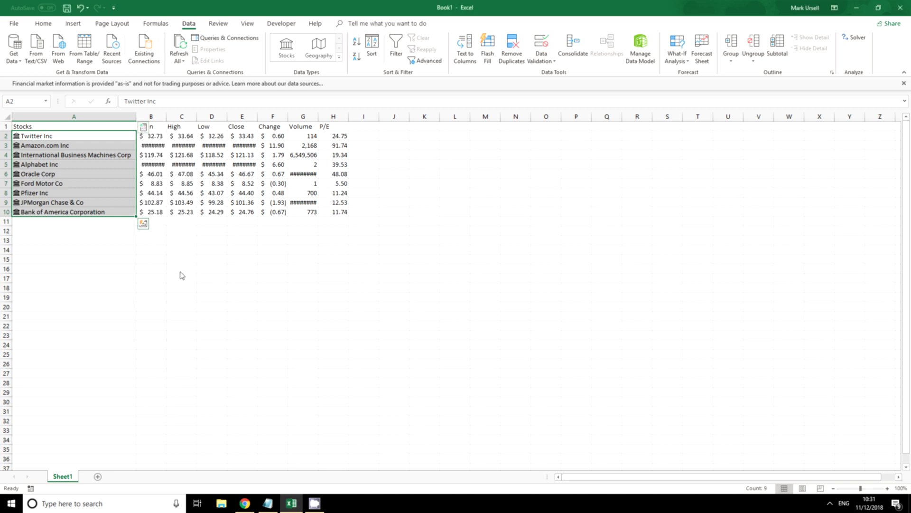
{"action": "left_click", "coordinate": [181, 268]}
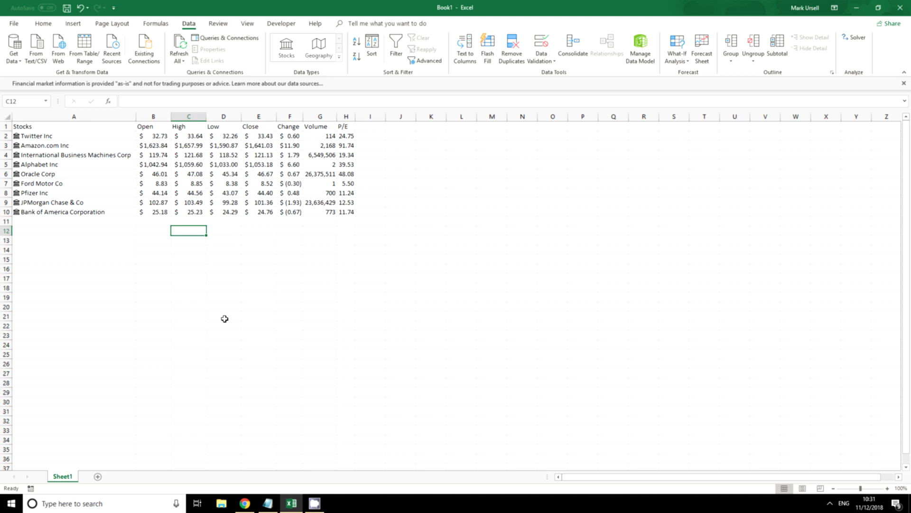
{"action": "mouse_move", "coordinate": [360, 125]}
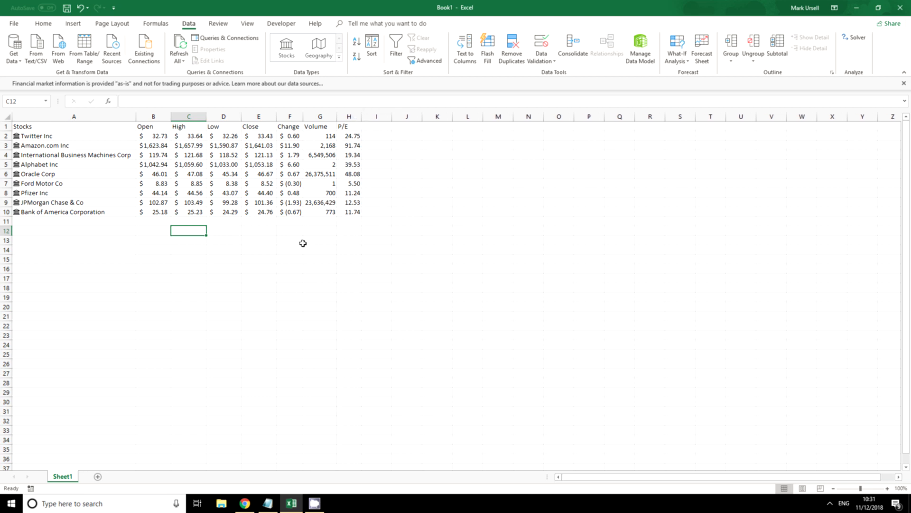
{"action": "mouse_move", "coordinate": [298, 258]}
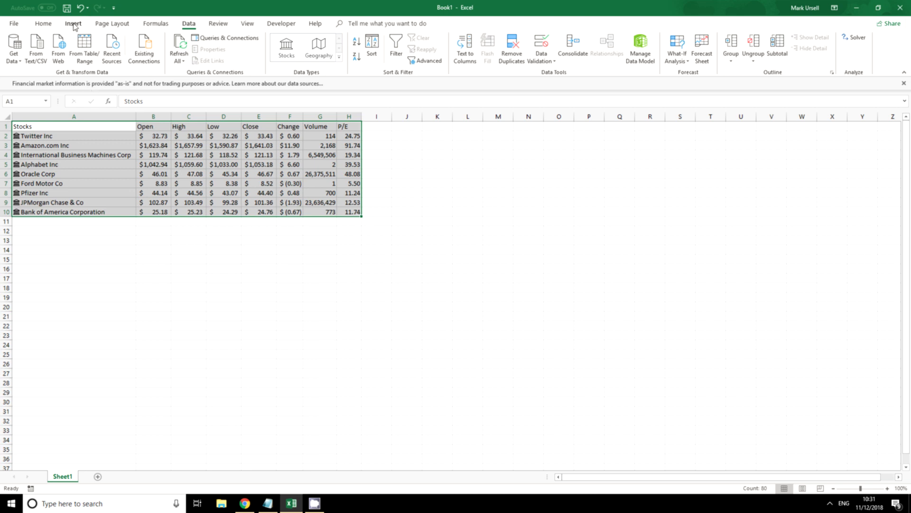
Step: Make A1:H10 a table with headers through Insert > Table
{"action": "left_click", "coordinate": [73, 24]}
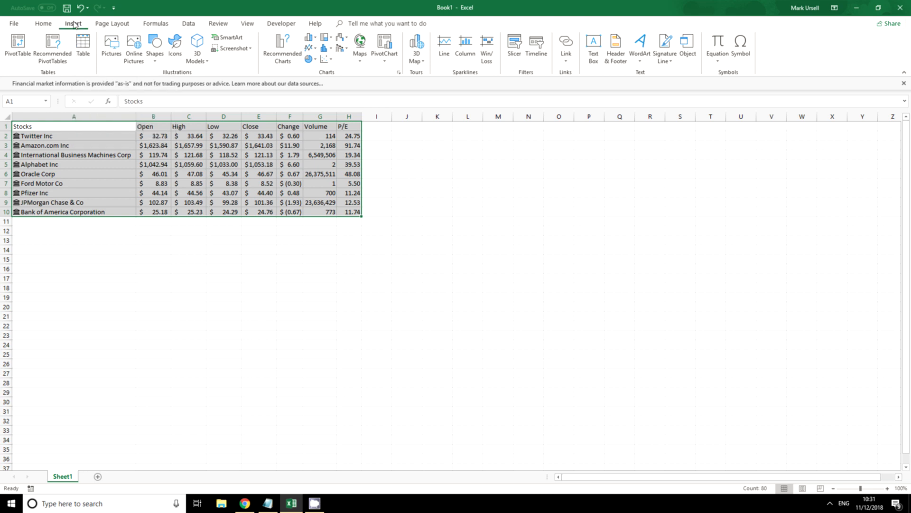
{"action": "left_click", "coordinate": [83, 43]}
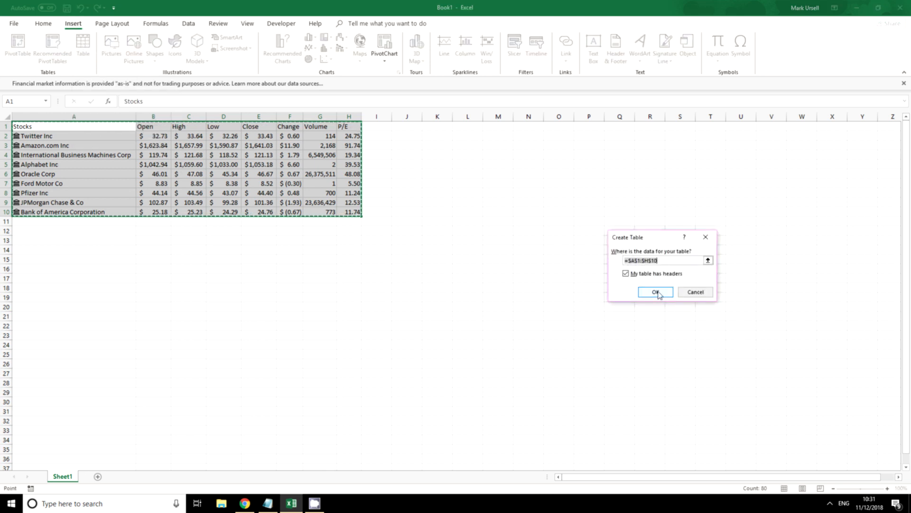
{"action": "left_click", "coordinate": [655, 291]}
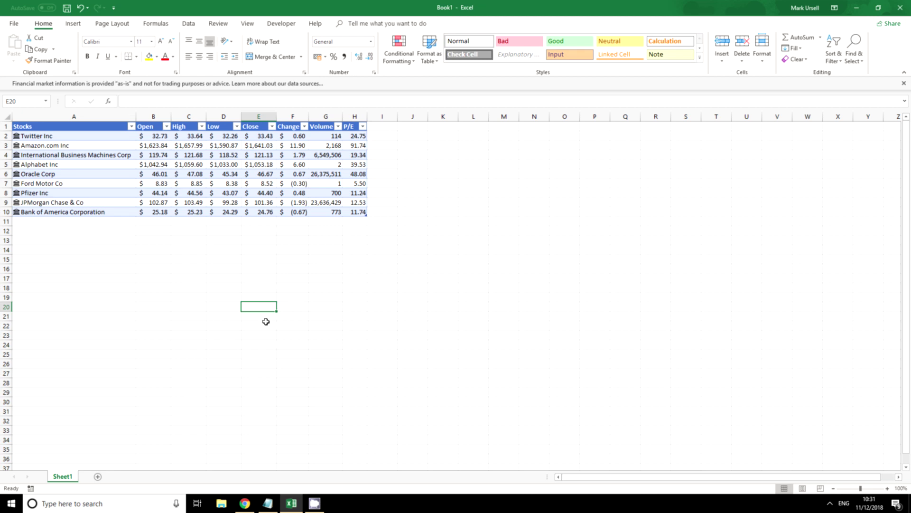
{"action": "mouse_move", "coordinate": [296, 250]}
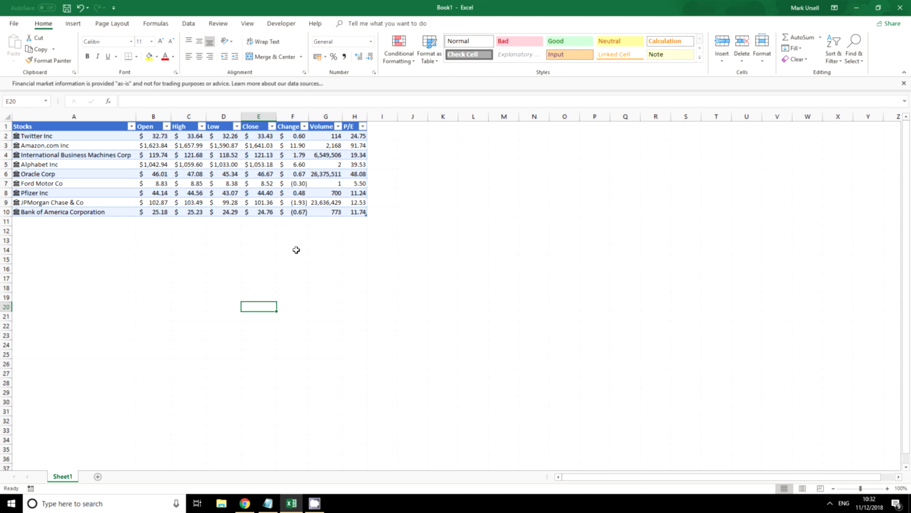
{"action": "left_click", "coordinate": [37, 259]}
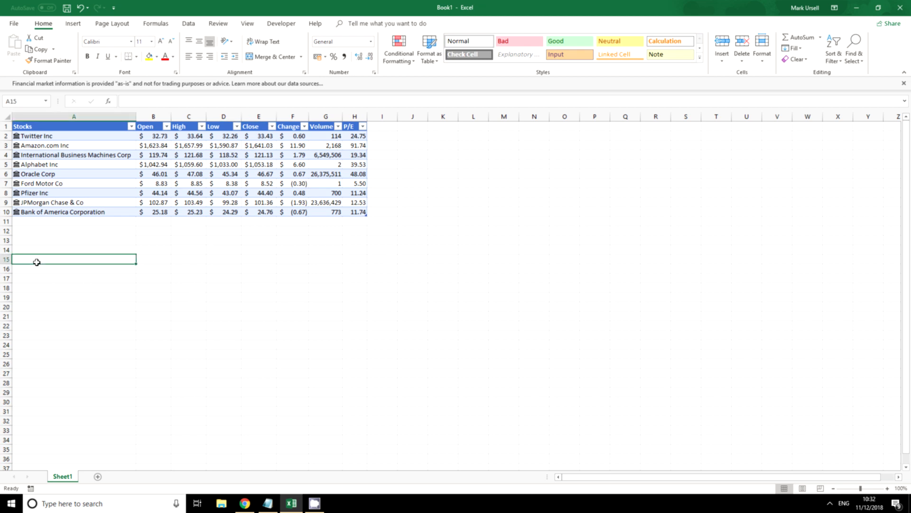
{"action": "mouse_move", "coordinate": [189, 300]}
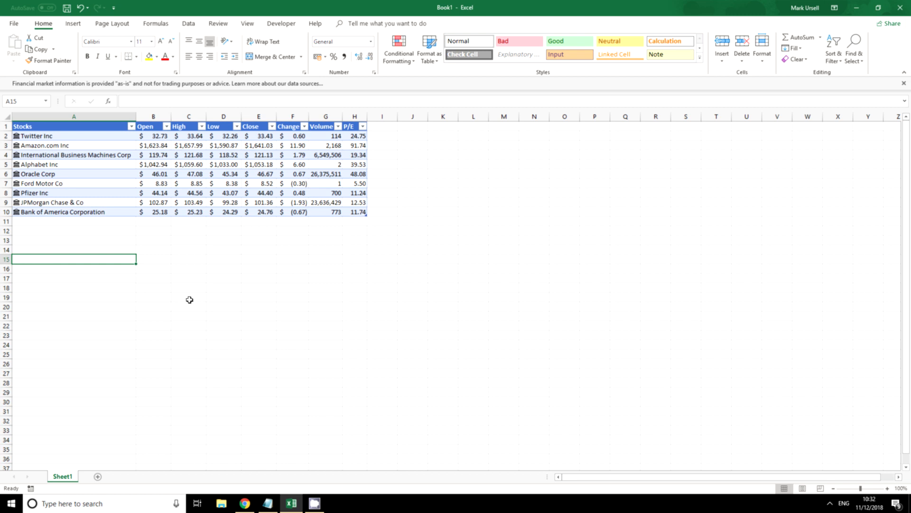
Step: Type the tickers VOO, QQQ, EEM, IWM, FXI and VEA into A15:A20
{"action": "type", "text": "VOO"}
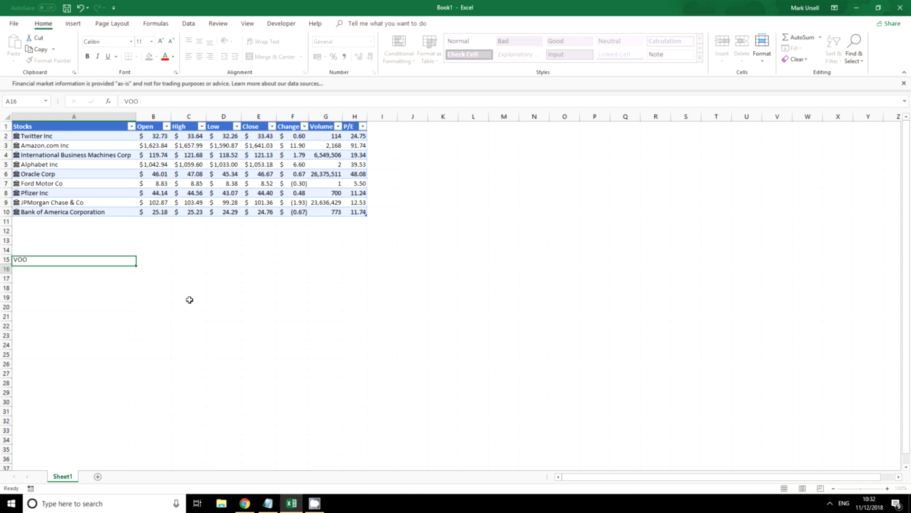
{"action": "type", "text": "QQQ"}
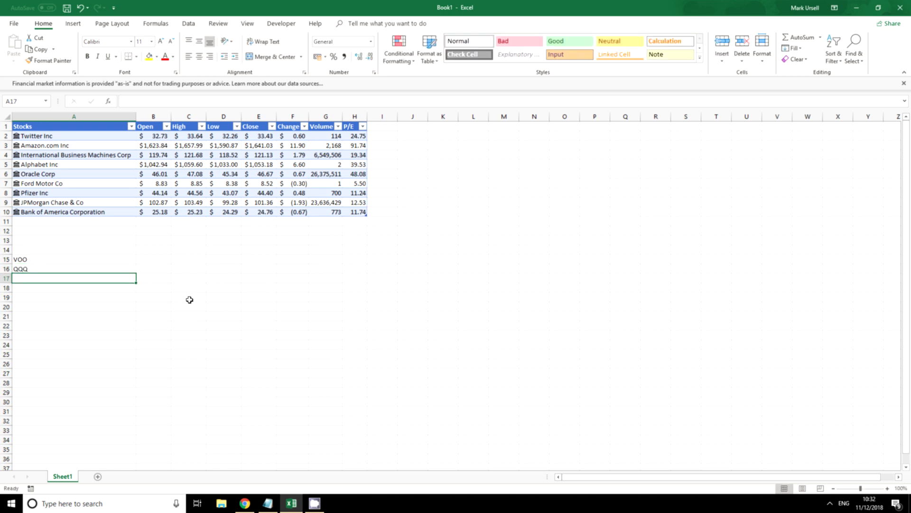
{"action": "type", "text": "EEM"}
{"action": "left_click", "coordinate": [73, 287]}
{"action": "type", "text": "IWM"}
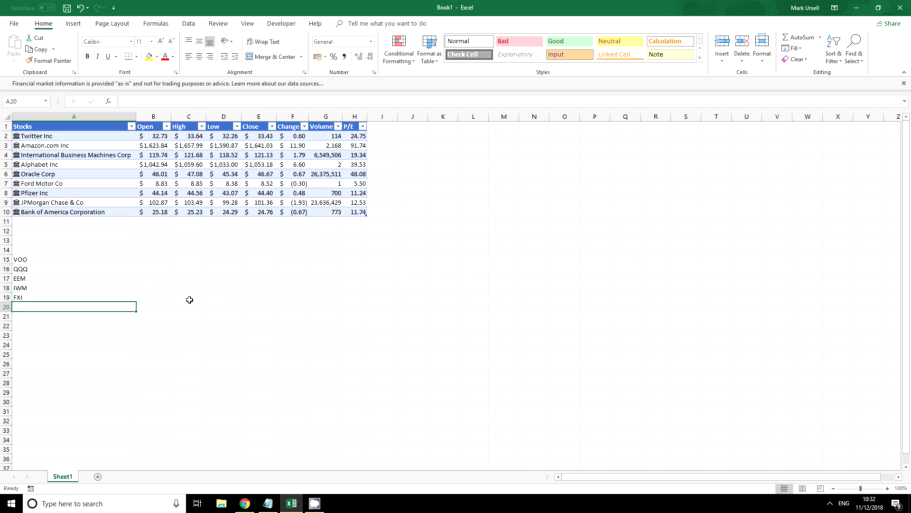
{"action": "type", "text": "VEA"}
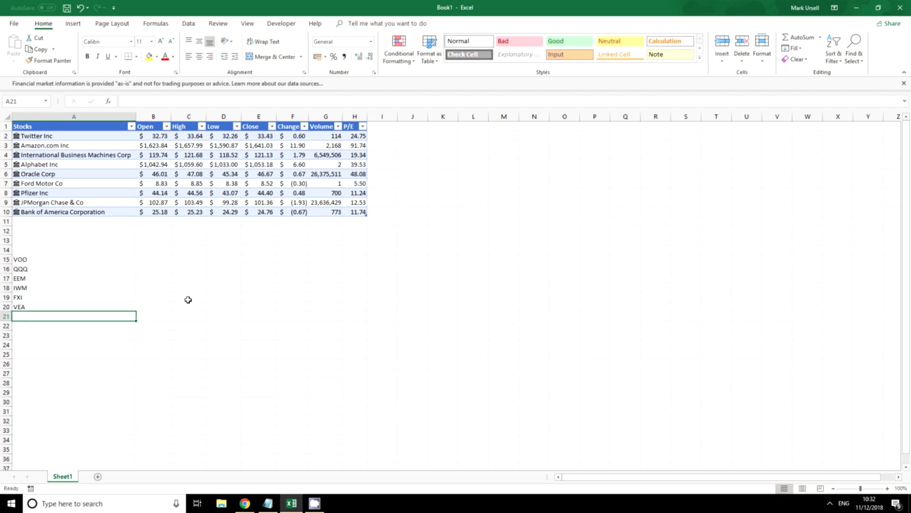
Step: Add the 'ETFs' heading in A14 and select the six tickers
{"action": "left_click", "coordinate": [73, 250]}
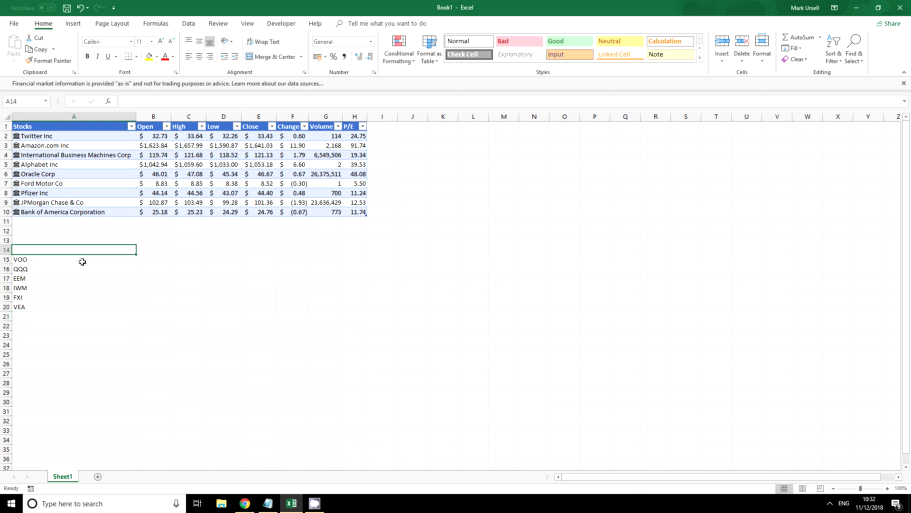
{"action": "type", "text": "ETFs"}
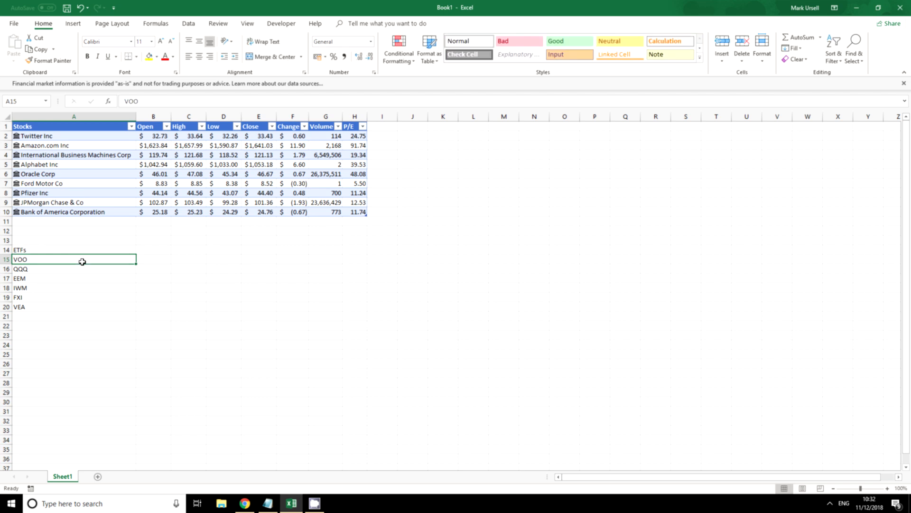
{"action": "left_click_drag", "start_coordinate": [73, 259], "coordinate": [70, 297]}
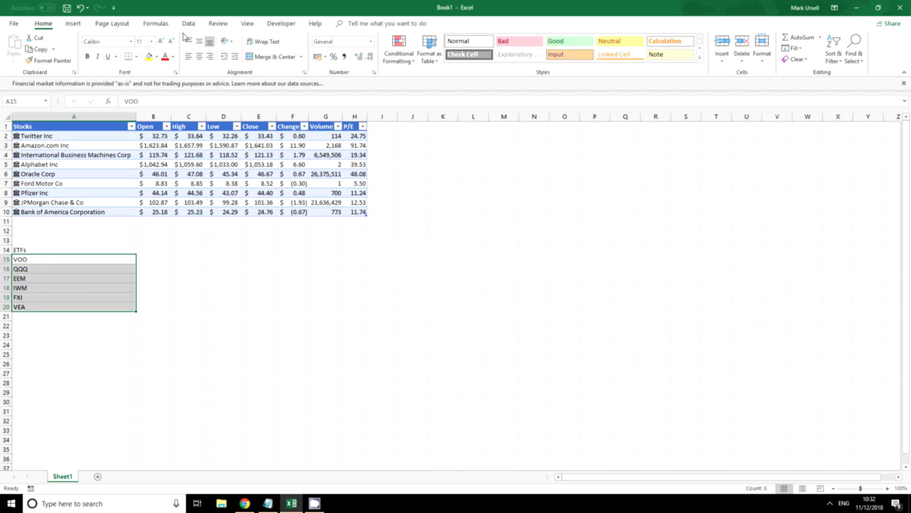
{"action": "left_click", "coordinate": [188, 23]}
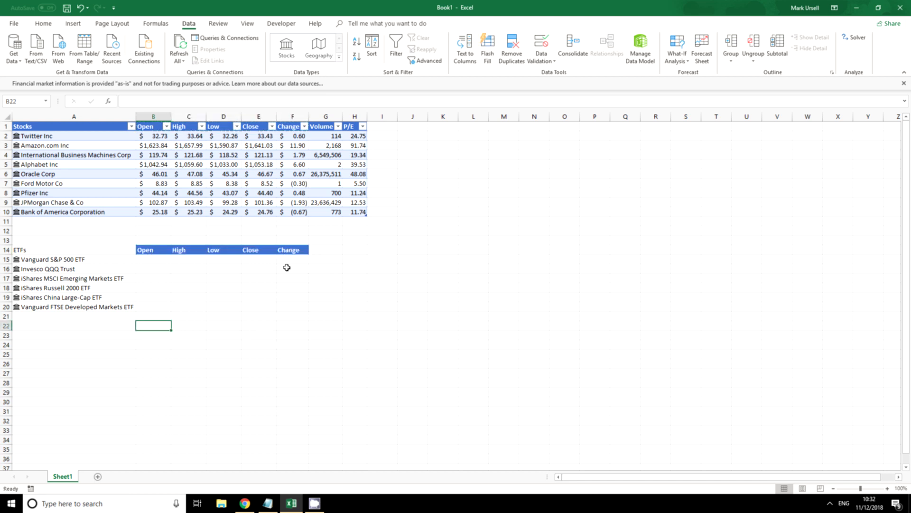
Step: Select the Open–Change stock formulas in B2:F2 for reuse in the ETF rows
{"action": "left_click", "coordinate": [153, 136]}
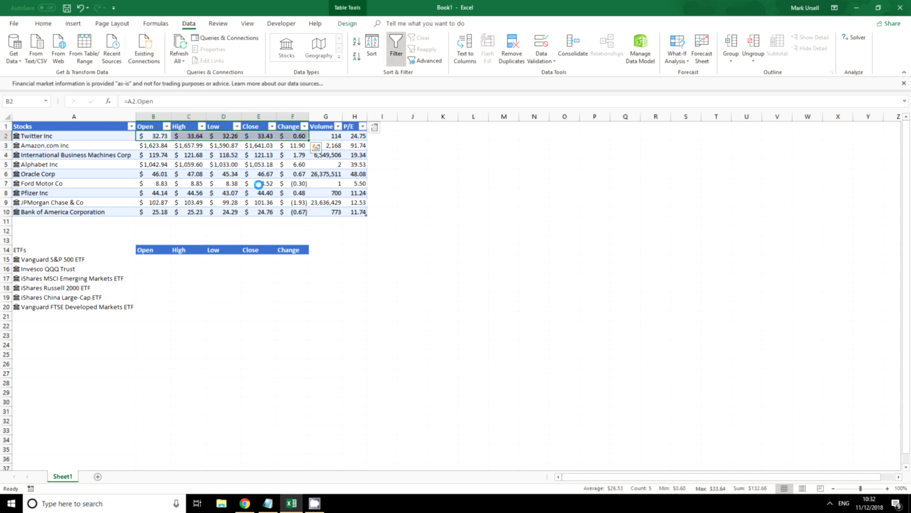
{"action": "left_click", "coordinate": [153, 259]}
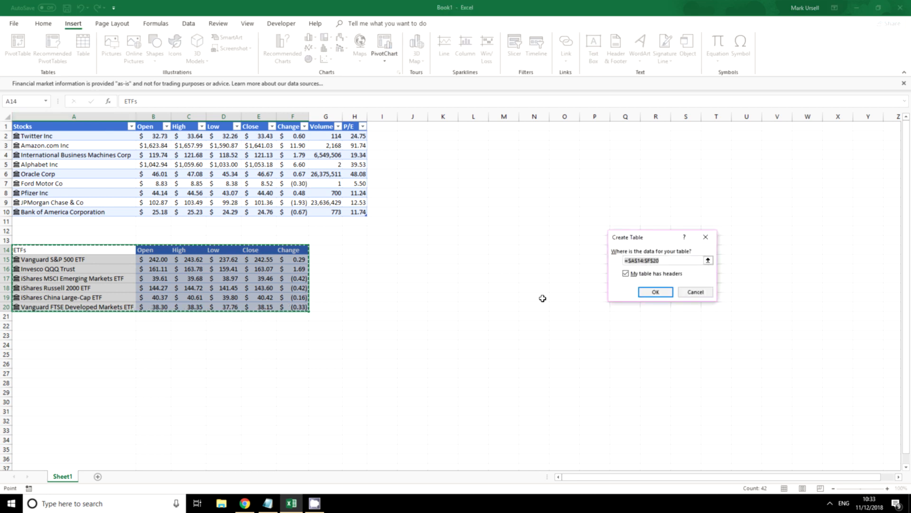
Step: Confirm A14:F20 as a table with headers
{"action": "left_click", "coordinate": [656, 292]}
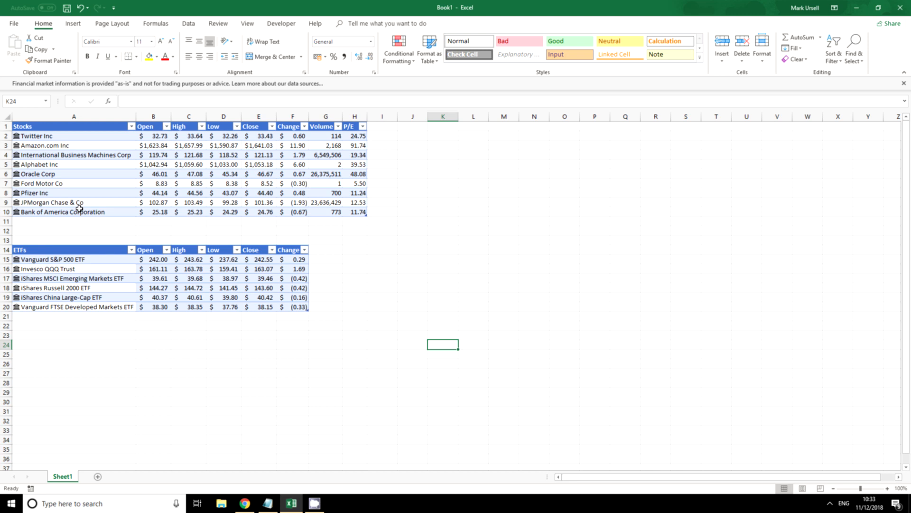
{"action": "mouse_move", "coordinate": [348, 333]}
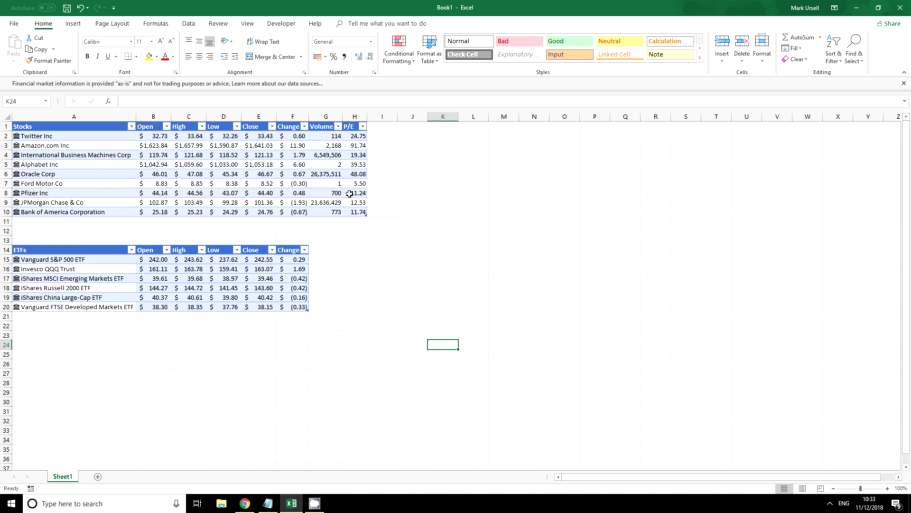
{"action": "left_click", "coordinate": [363, 125]}
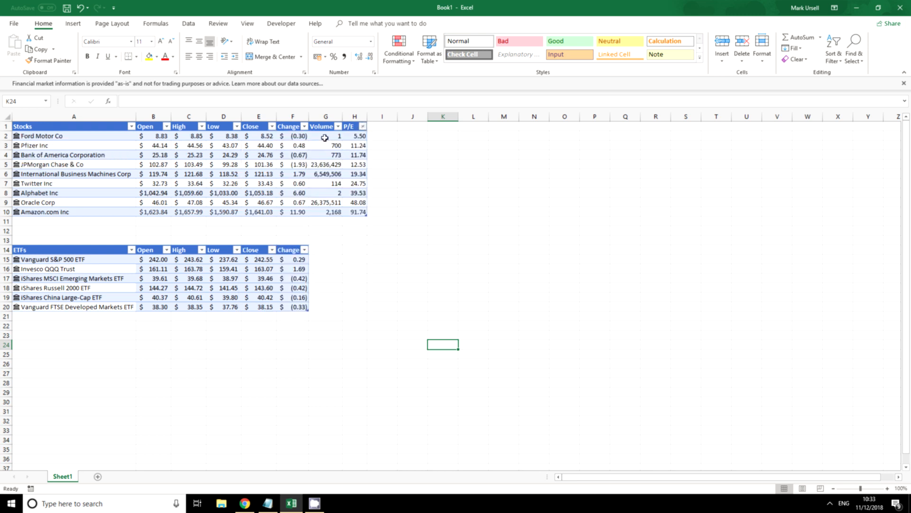
{"action": "left_click", "coordinate": [354, 136]}
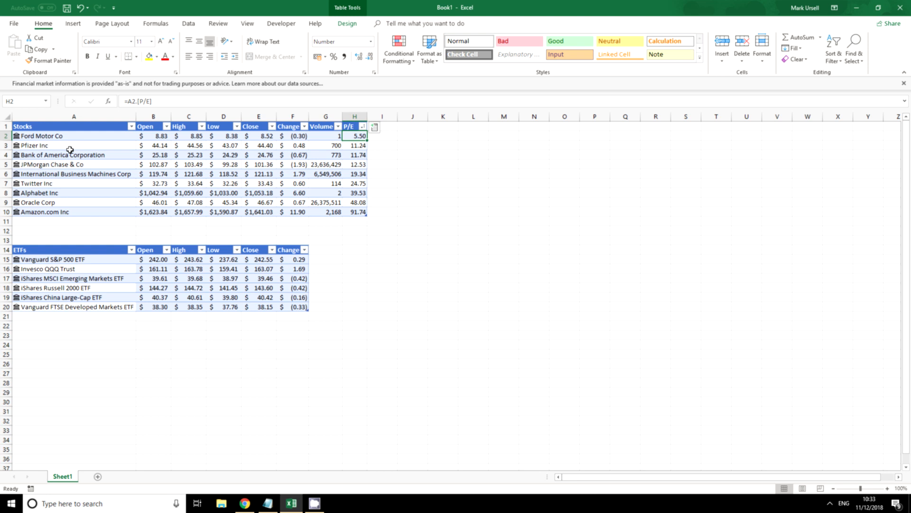
{"action": "mouse_move", "coordinate": [146, 150]}
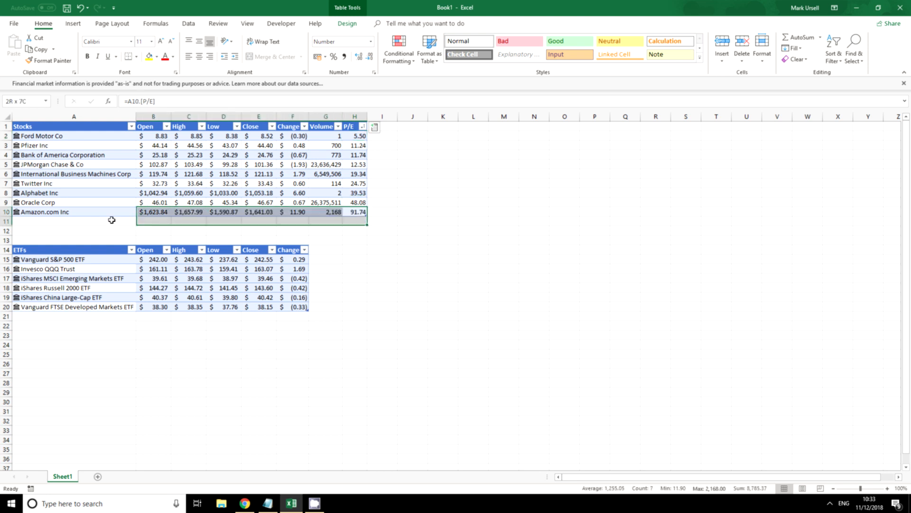
{"action": "left_click", "coordinate": [73, 230]}
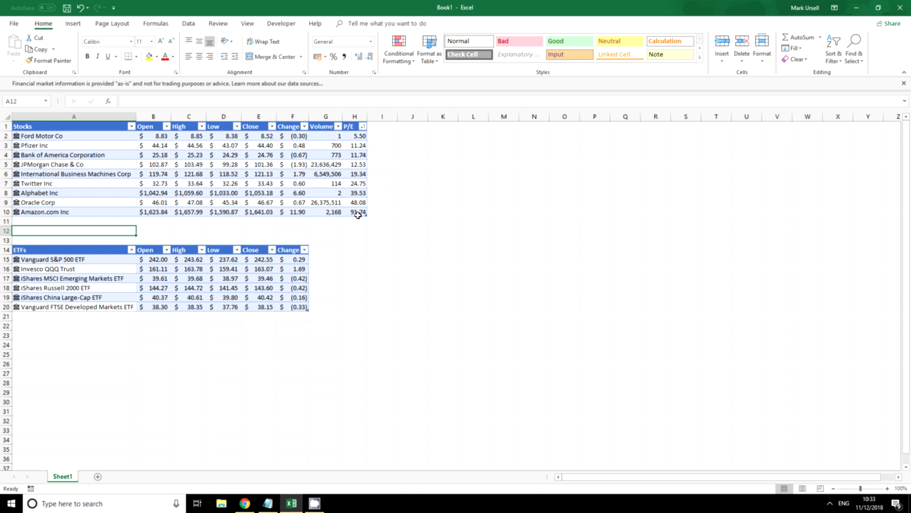
{"action": "mouse_move", "coordinate": [367, 243]}
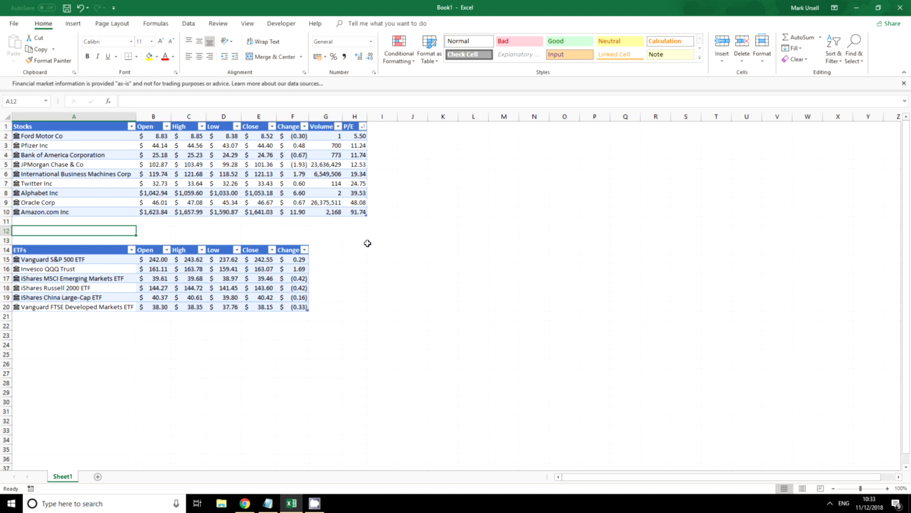
{"action": "mouse_move", "coordinate": [335, 252]}
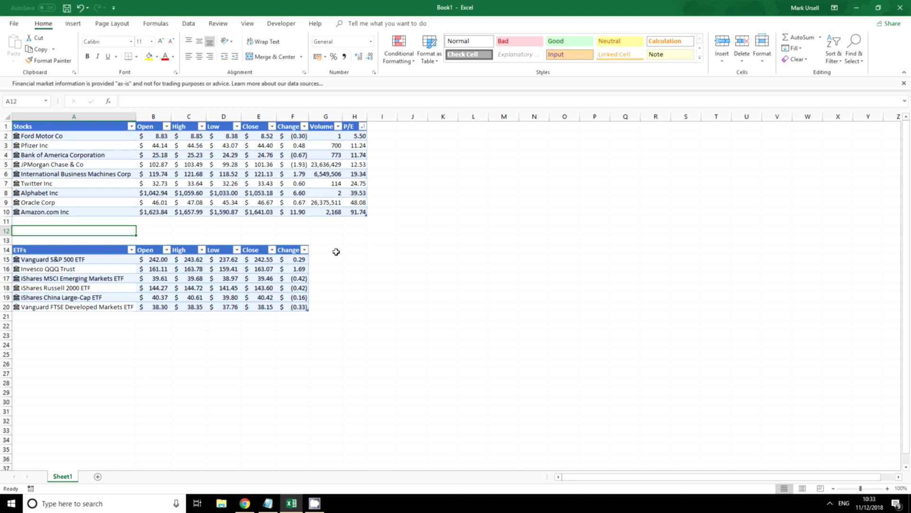
{"action": "mouse_move", "coordinate": [254, 355]}
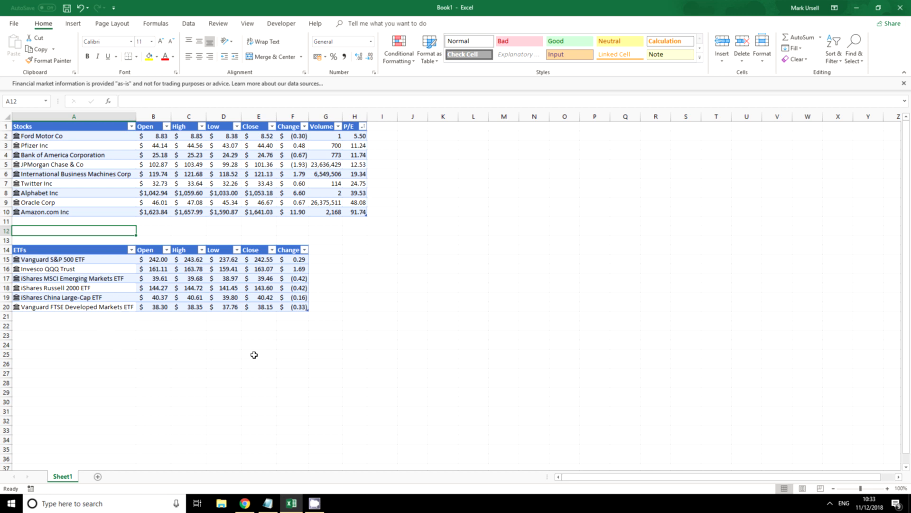
Step: Inspect the ETF Change values in the table
{"action": "left_click", "coordinate": [293, 259]}
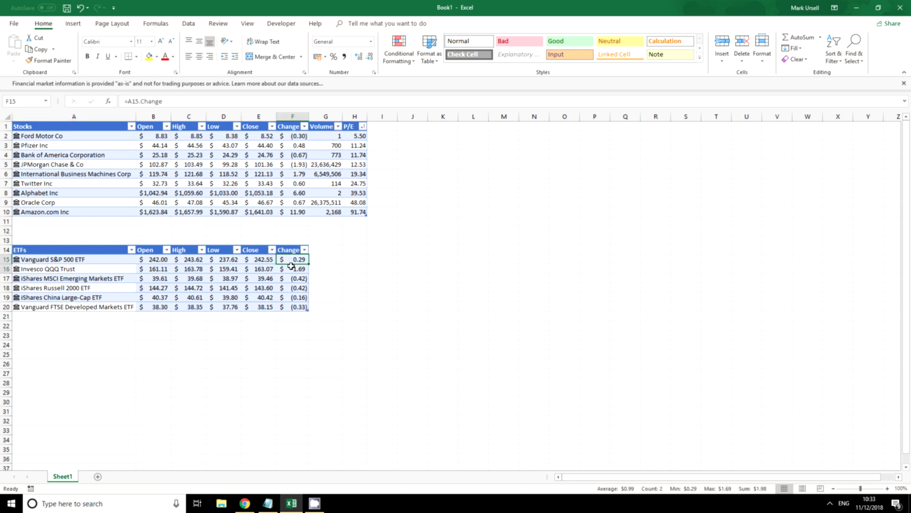
{"action": "left_click_drag", "start_coordinate": [293, 259], "coordinate": [293, 306]}
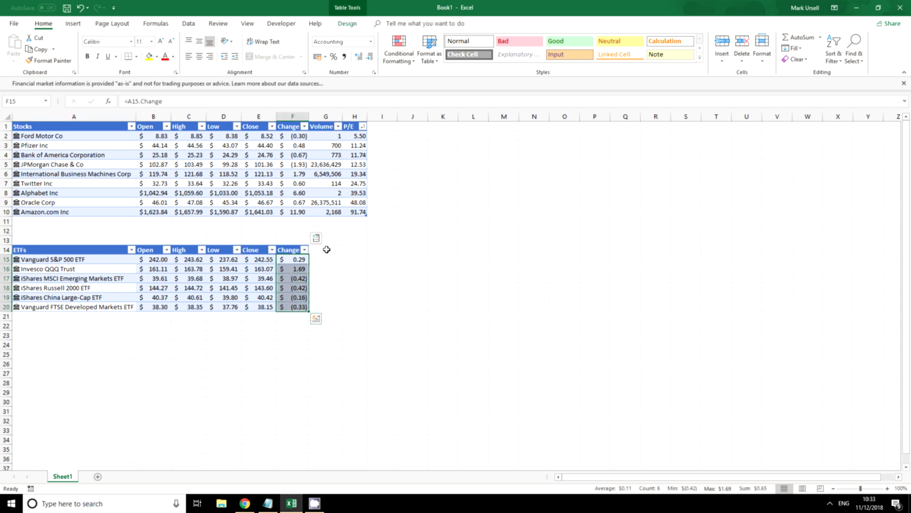
{"action": "left_click", "coordinate": [326, 250]}
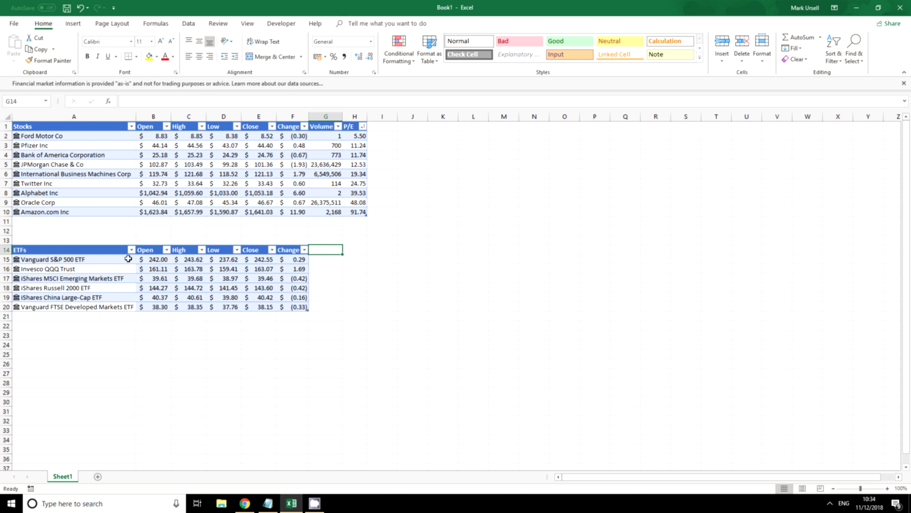
Step: Add 52 week low and 52 week high fields to the ETFs and widen those columns
{"action": "left_click", "coordinate": [74, 259]}
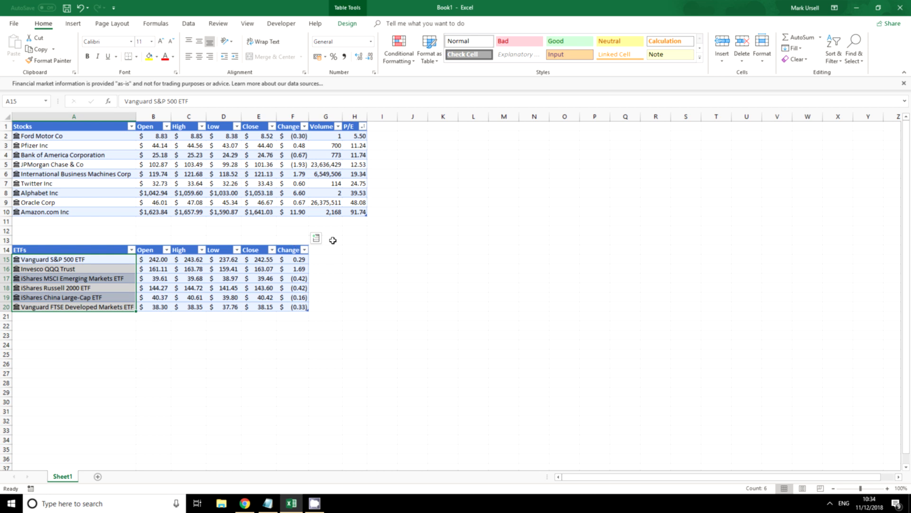
{"action": "left_click", "coordinate": [315, 237]}
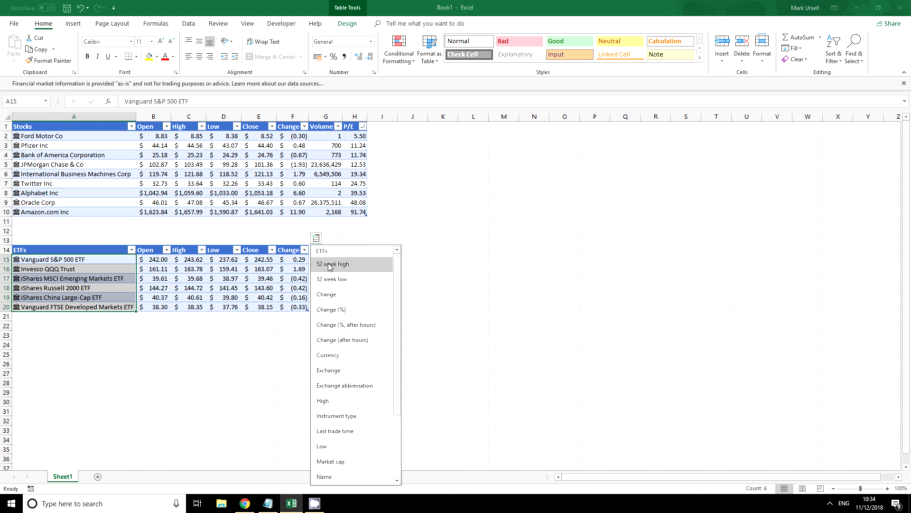
{"action": "mouse_move", "coordinate": [336, 279]}
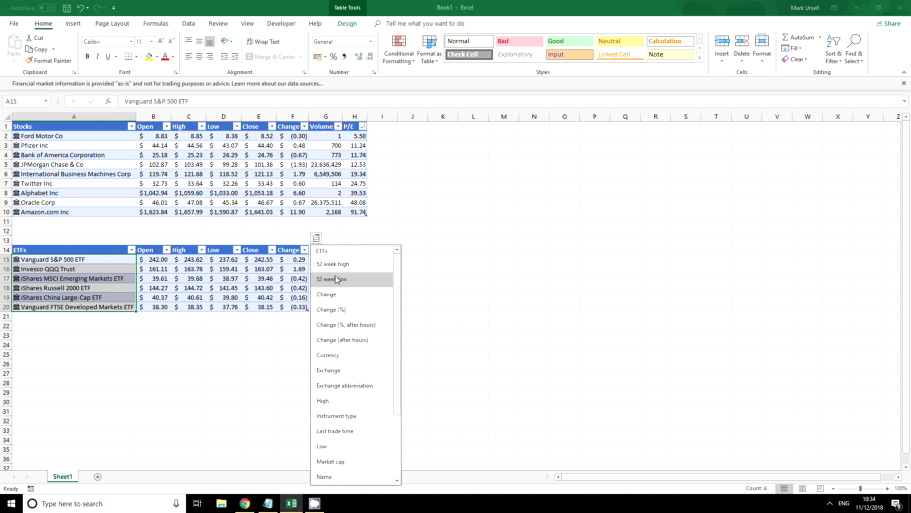
{"action": "left_click", "coordinate": [330, 279]}
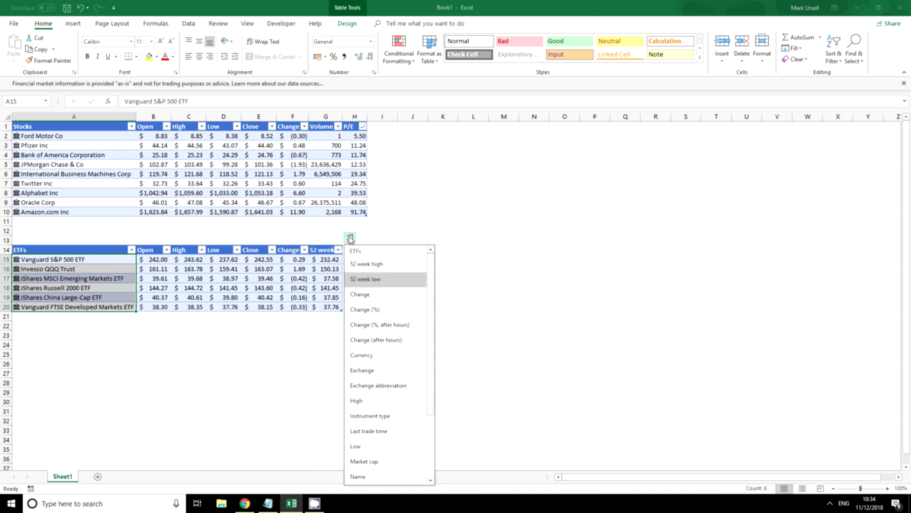
{"action": "left_click", "coordinate": [369, 279]}
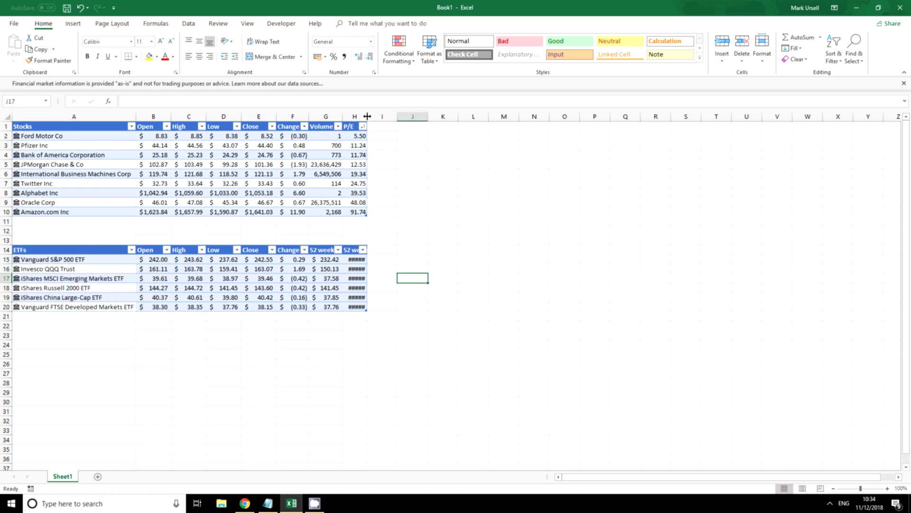
{"action": "left_click_drag", "start_coordinate": [367, 116], "coordinate": [391, 117]}
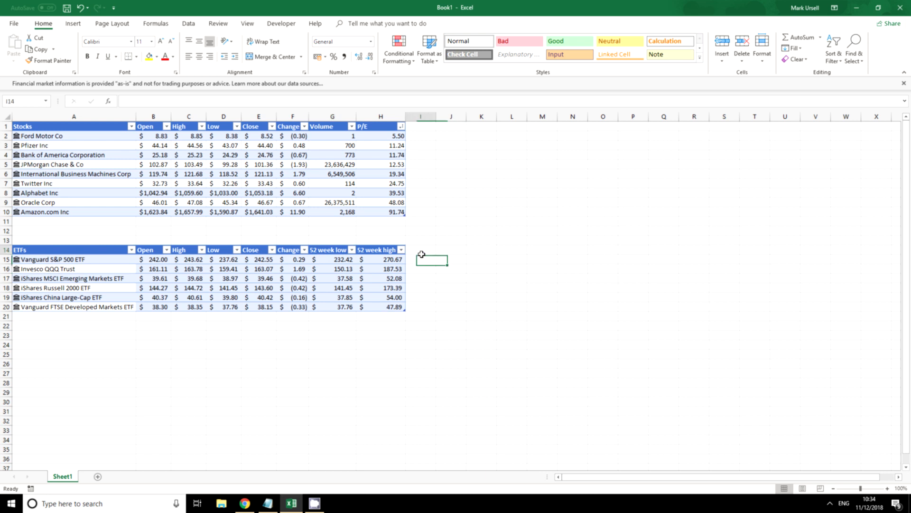
{"action": "left_click", "coordinate": [421, 259]}
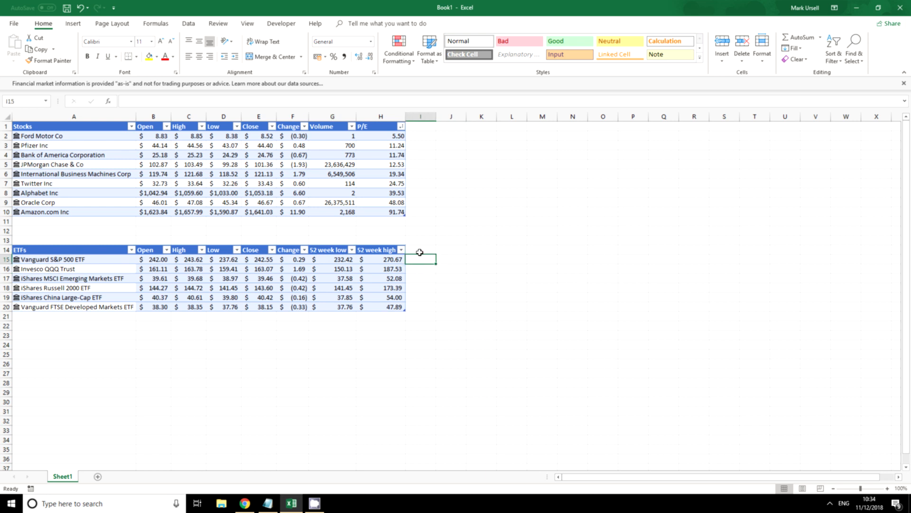
{"action": "left_click", "coordinate": [420, 250]}
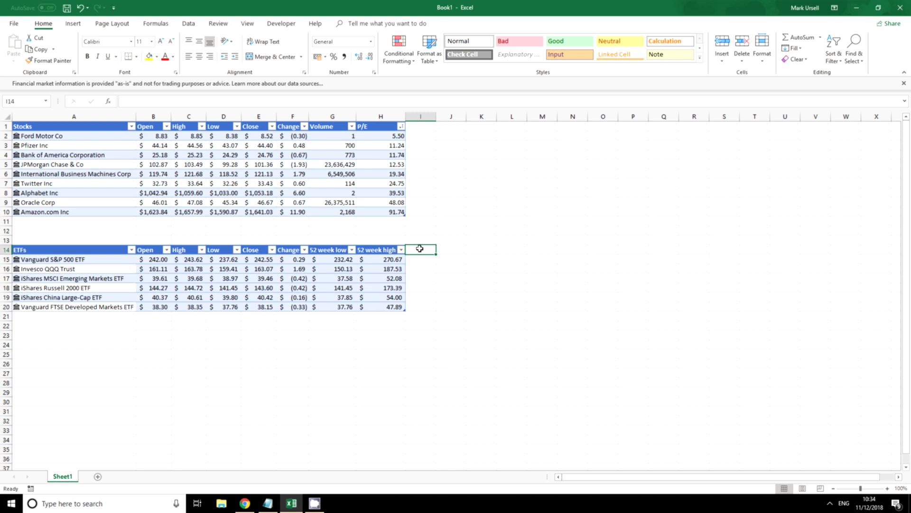
{"action": "mouse_move", "coordinate": [418, 259]}
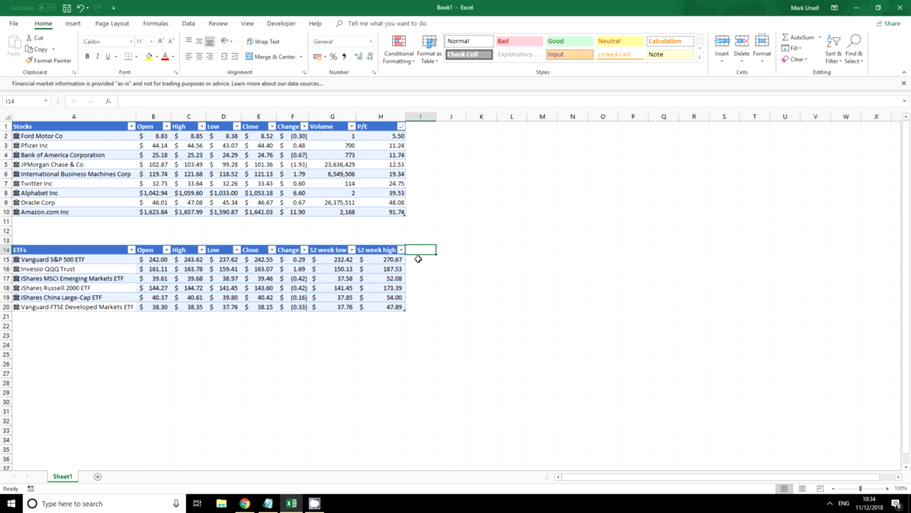
{"action": "left_click", "coordinate": [419, 259]}
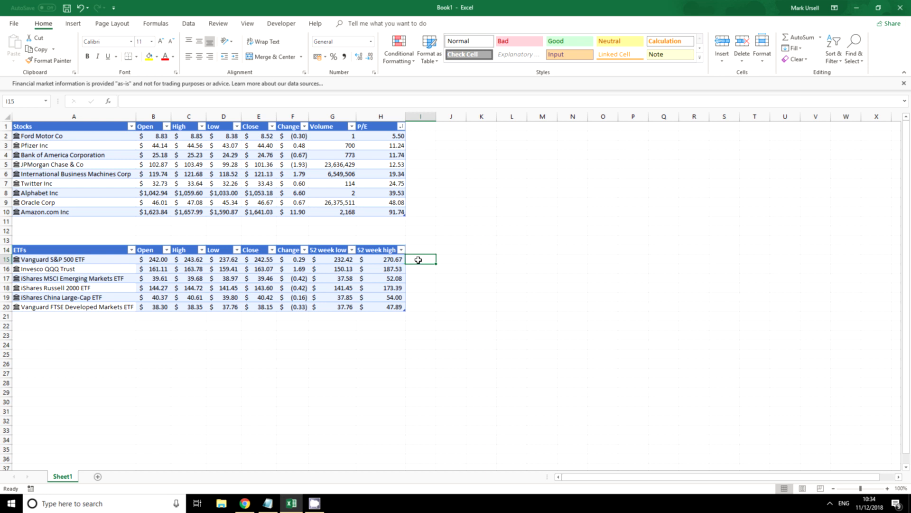
{"action": "type", "text": "="}
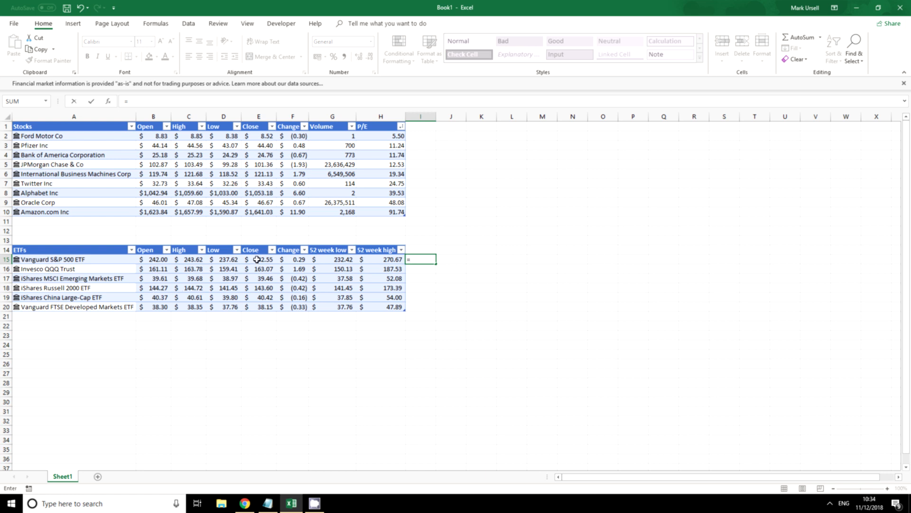
{"action": "left_click", "coordinate": [258, 260]}
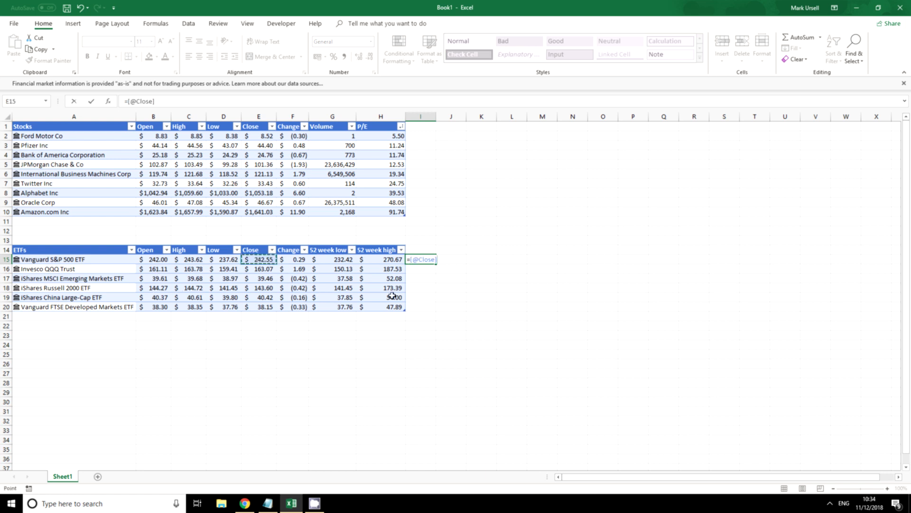
{"action": "left_click", "coordinate": [339, 259]}
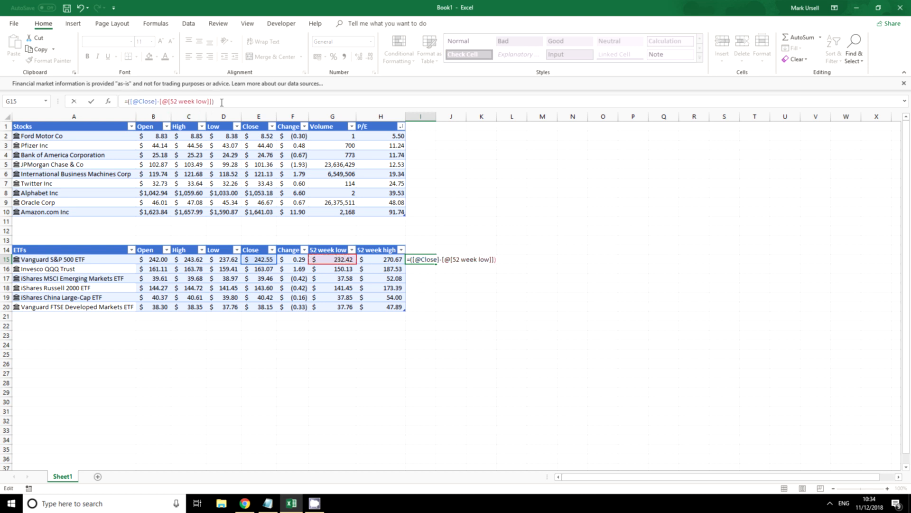
{"action": "type", "text": "/("}
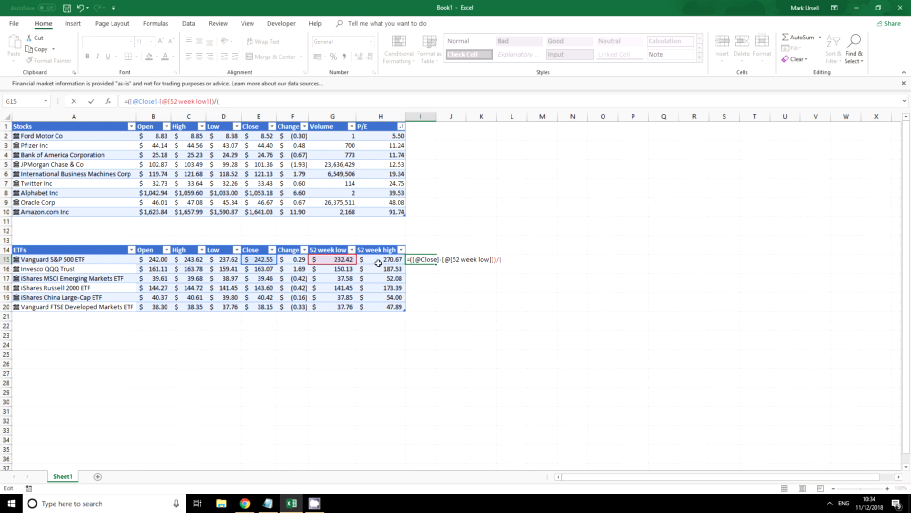
{"action": "left_click", "coordinate": [386, 259]}
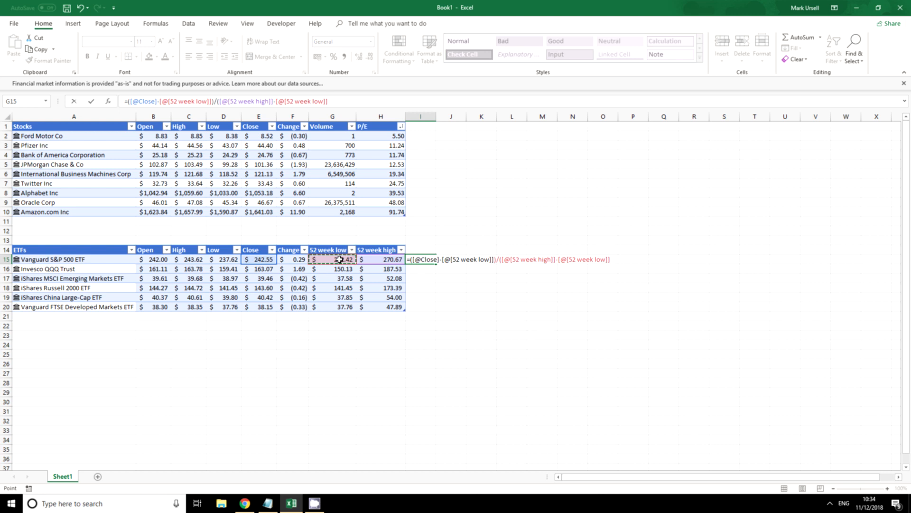
{"action": "key", "text": "Enter"}
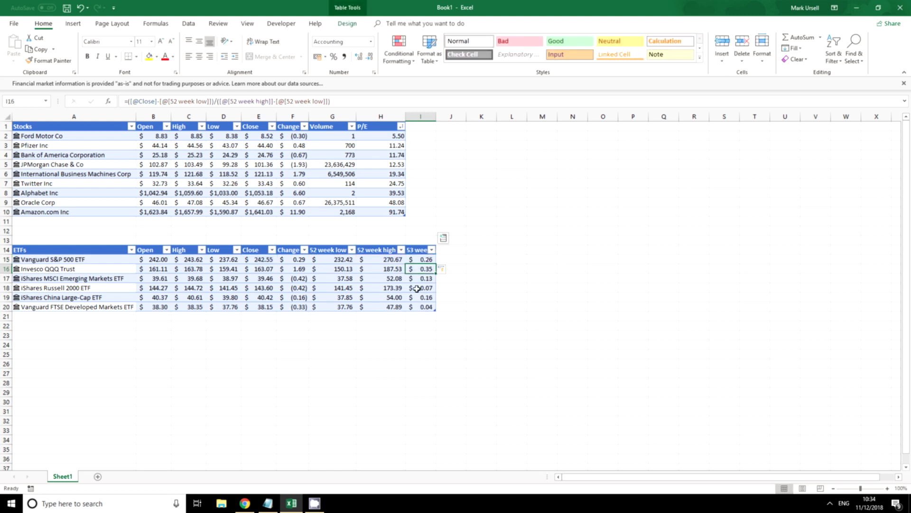
Step: Format the ETF stochastic values as percentages and correct the heading's 53 to 52
{"action": "left_click", "coordinate": [320, 57]}
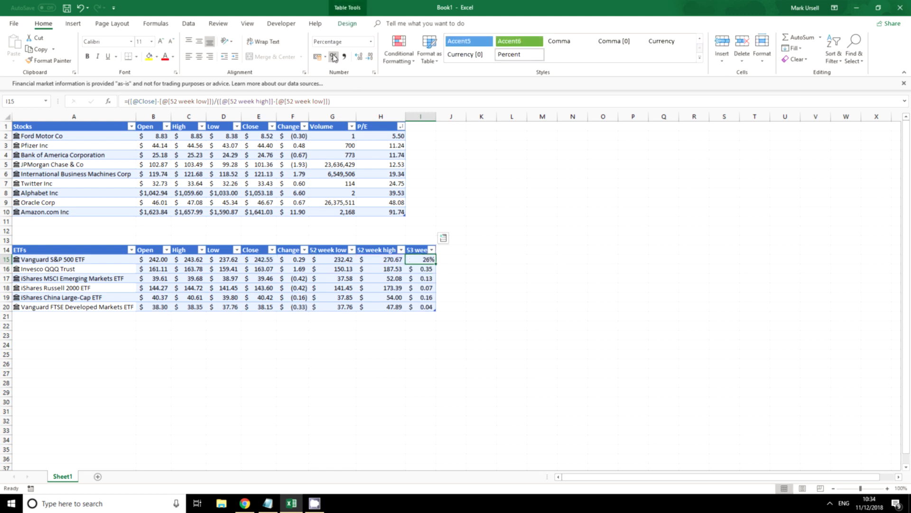
{"action": "left_click_drag", "start_coordinate": [420, 259], "coordinate": [420, 306]}
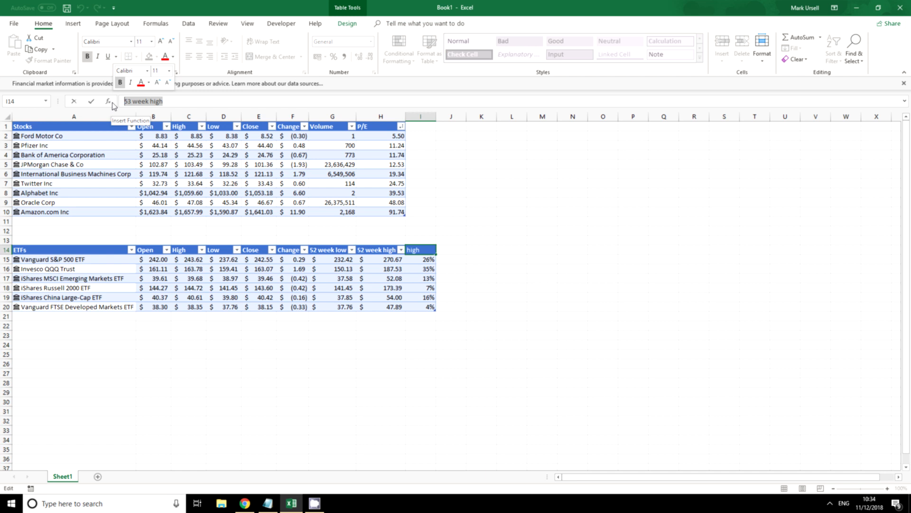
{"action": "type", "text": "52 Wee"}
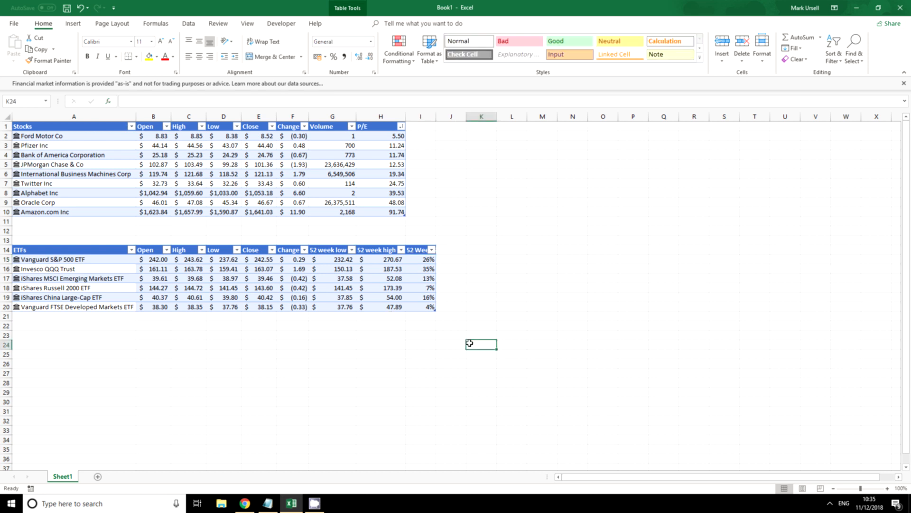
{"action": "left_click_drag", "start_coordinate": [420, 258], "coordinate": [420, 297]}
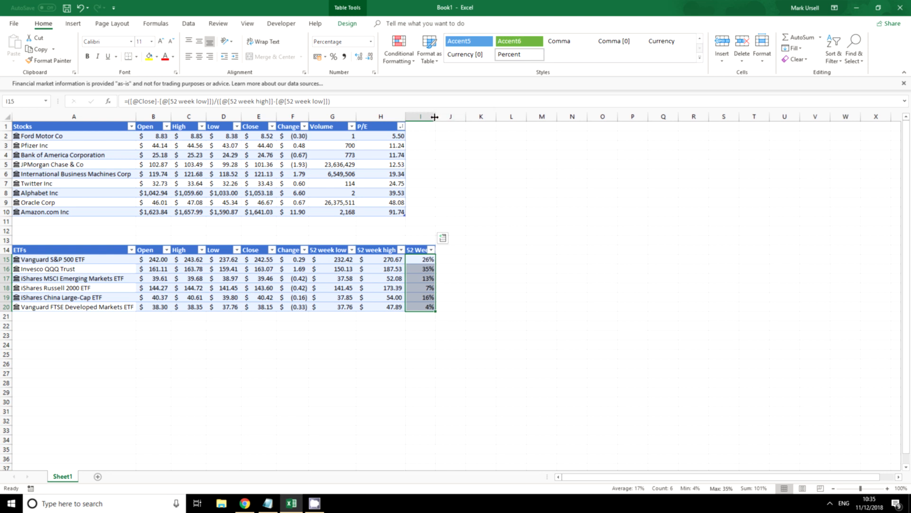
Step: Sort the ETF table by the 52 Week percentage column, smallest to largest
{"action": "left_click", "coordinate": [428, 249]}
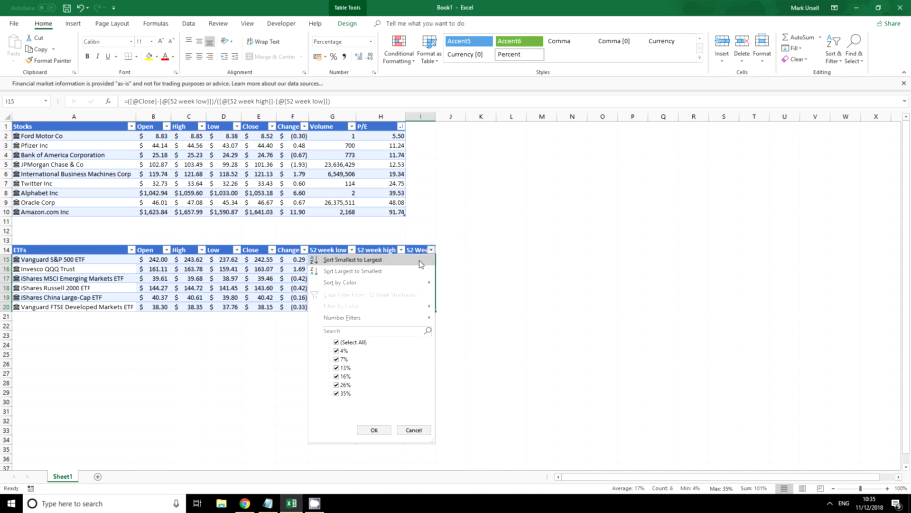
{"action": "left_click", "coordinate": [352, 260]}
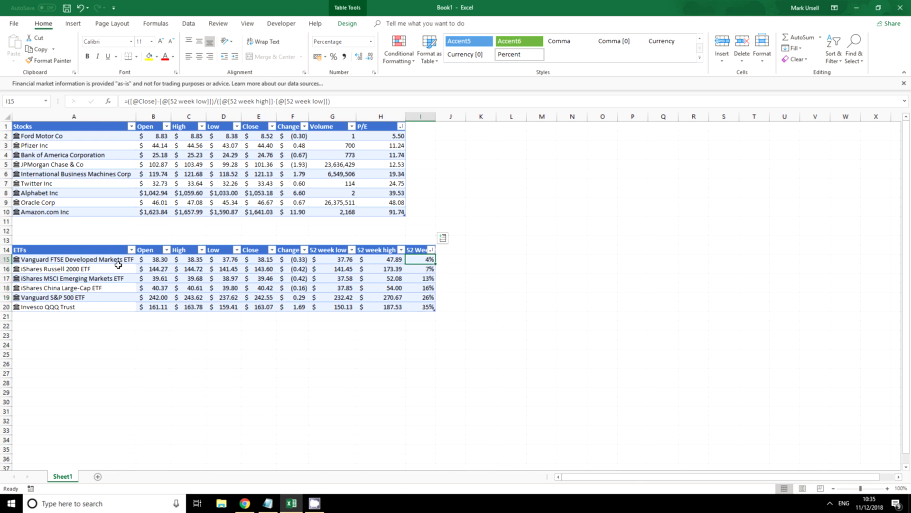
{"action": "mouse_move", "coordinate": [423, 352]}
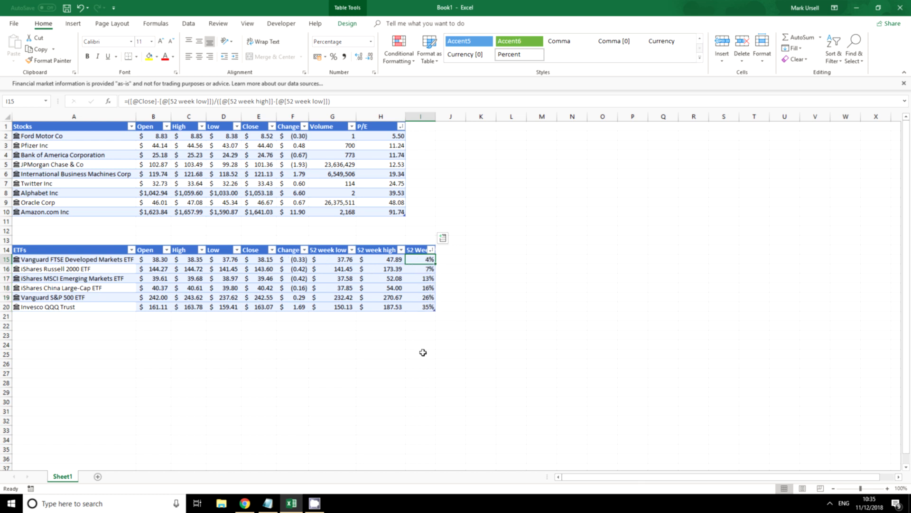
{"action": "mouse_move", "coordinate": [61, 314]}
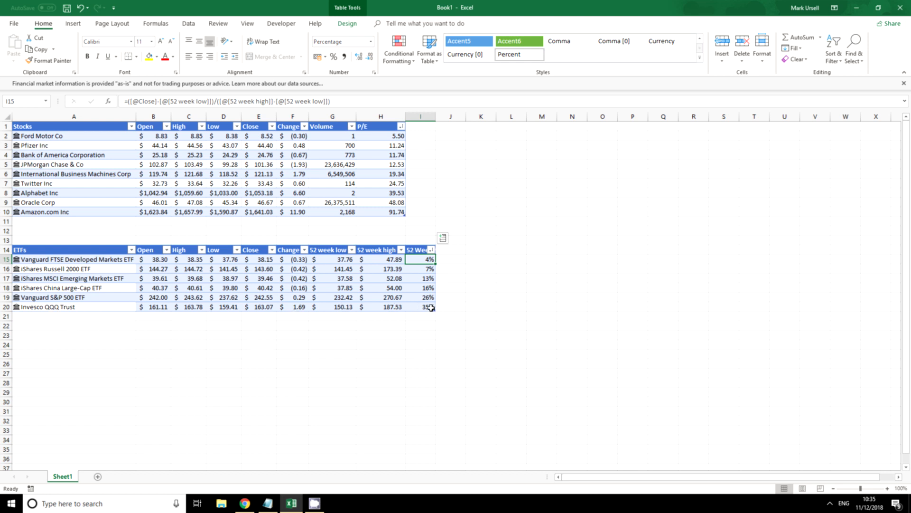
{"action": "left_click", "coordinate": [422, 307]}
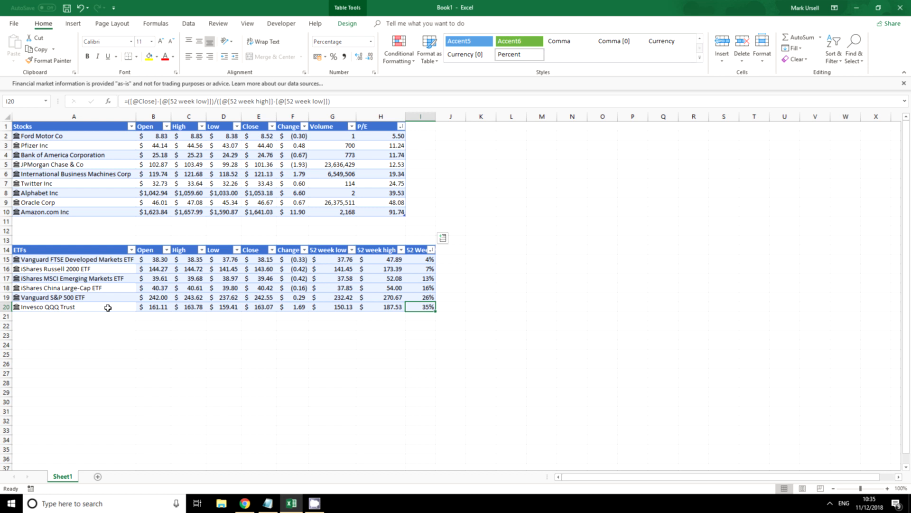
{"action": "mouse_move", "coordinate": [109, 313]}
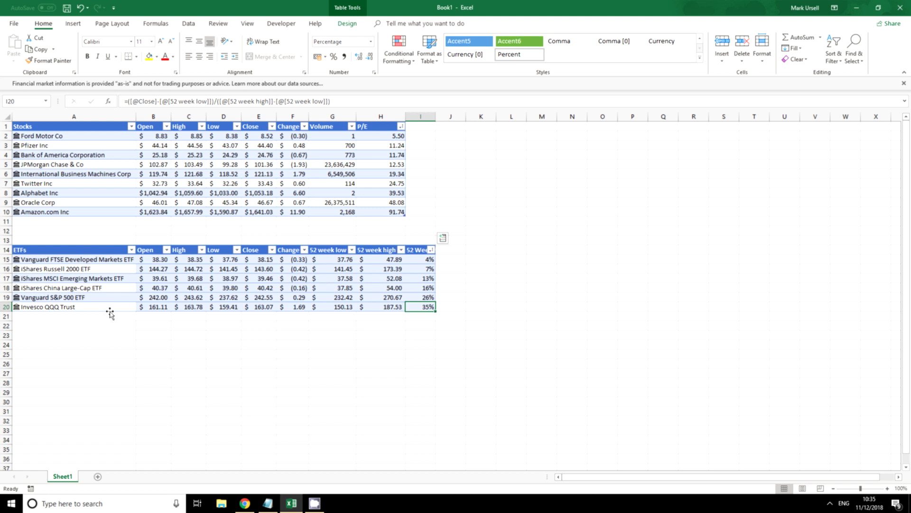
{"action": "mouse_move", "coordinate": [367, 168]}
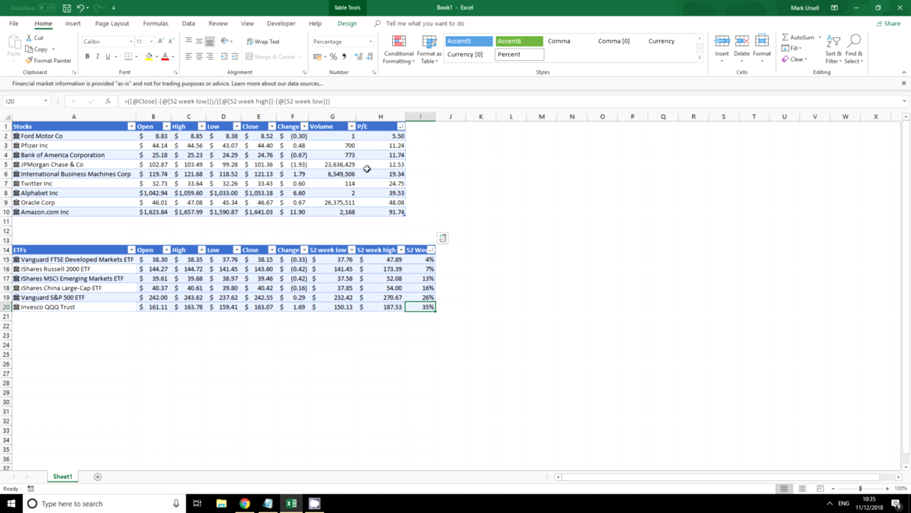
Step: Apply a yellow table style to Stocks and an orange style to ETFs
{"action": "left_click", "coordinate": [223, 154]}
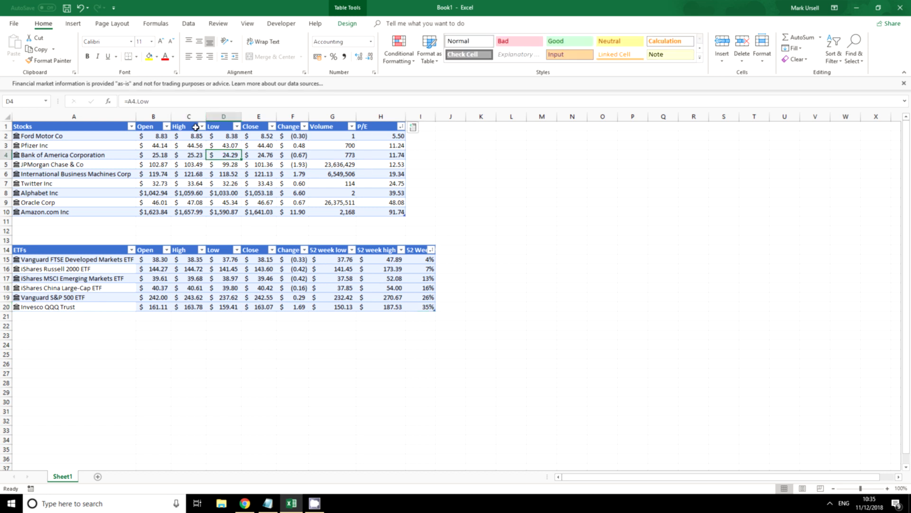
{"action": "left_click", "coordinate": [349, 23]}
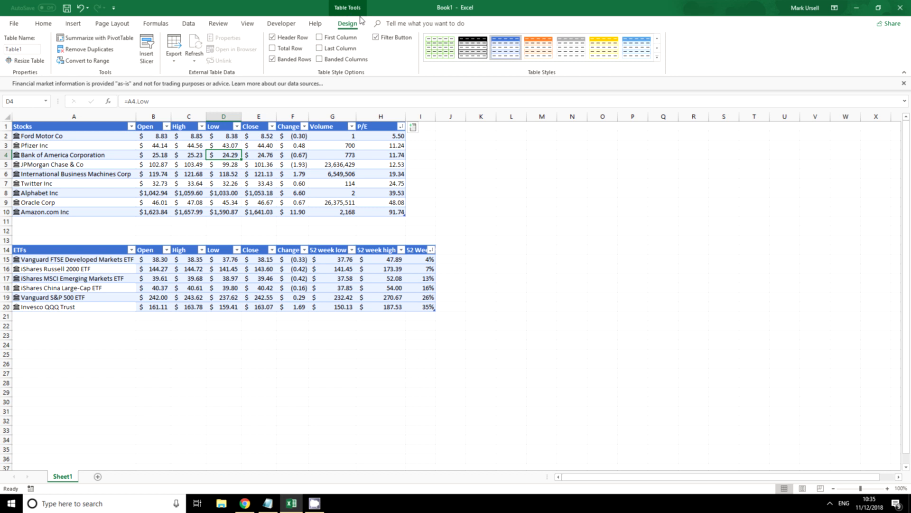
{"action": "left_click", "coordinate": [602, 45]}
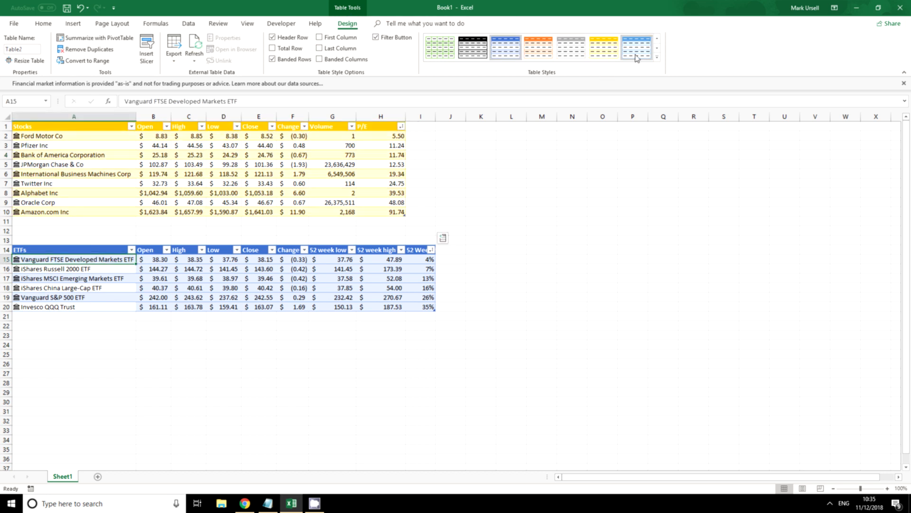
{"action": "left_click", "coordinate": [543, 51]}
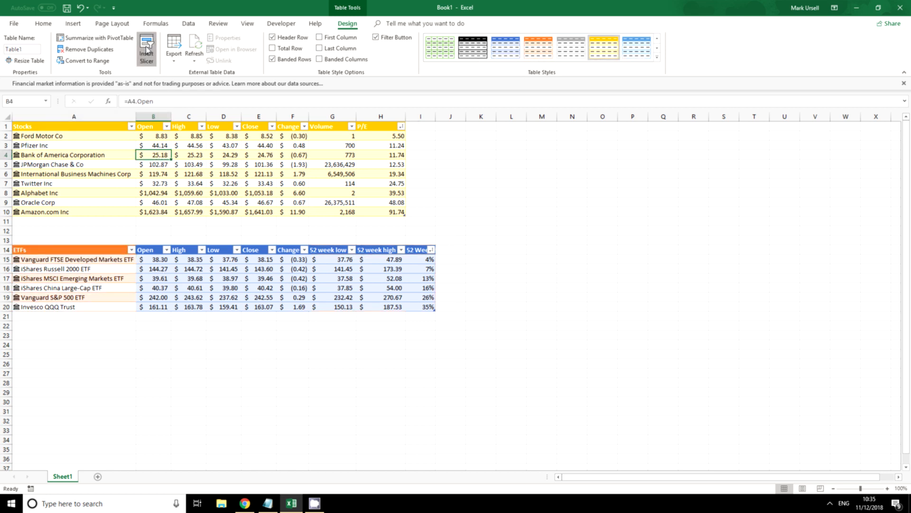
Step: Insert a Stocks slicer and filter the Stocks table to Ford Motor Co
{"action": "left_click", "coordinate": [147, 47]}
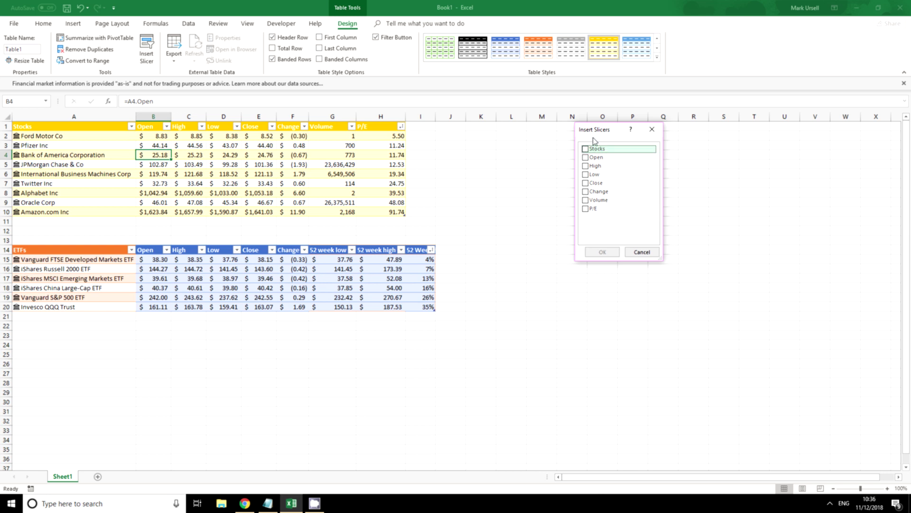
{"action": "left_click", "coordinate": [586, 149]}
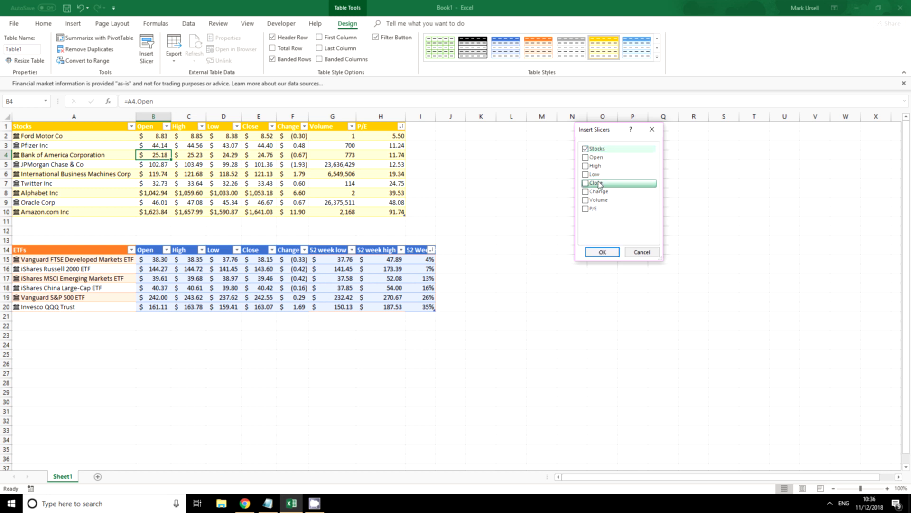
{"action": "left_click", "coordinate": [601, 252]}
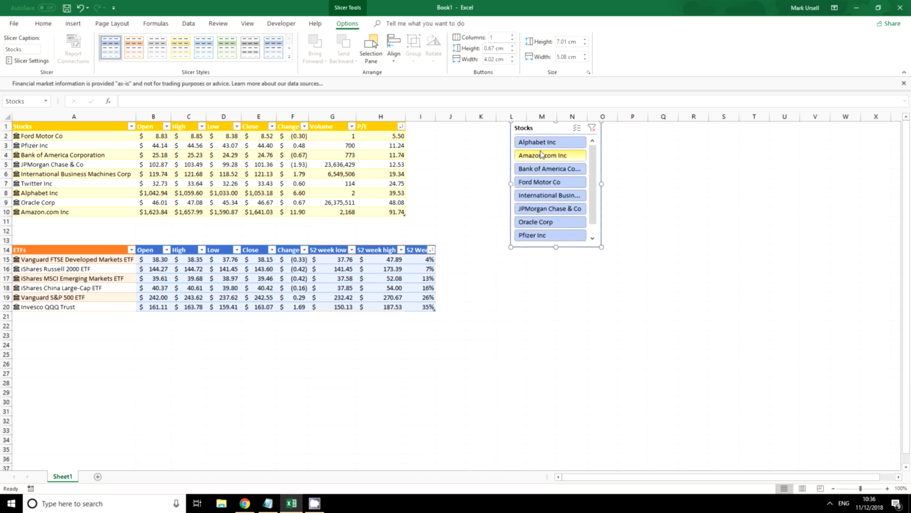
{"action": "left_click", "coordinate": [550, 142]}
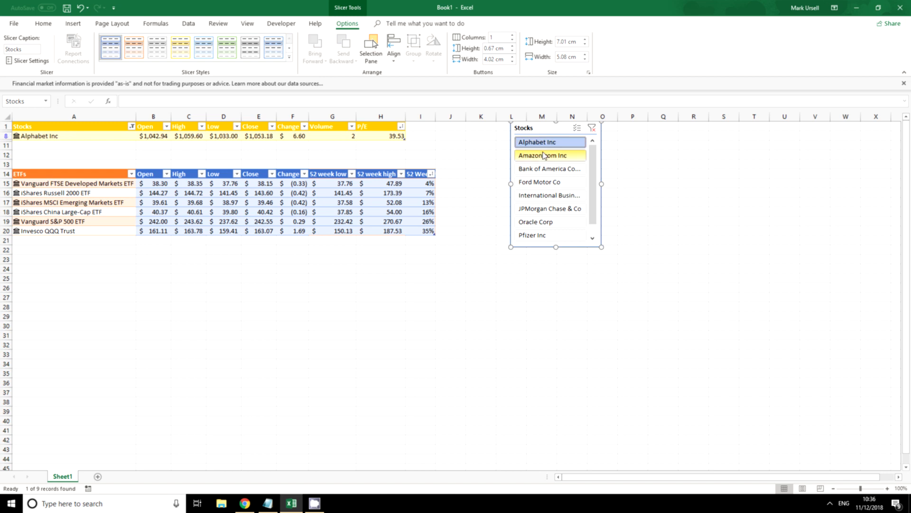
{"action": "left_click", "coordinate": [550, 182]}
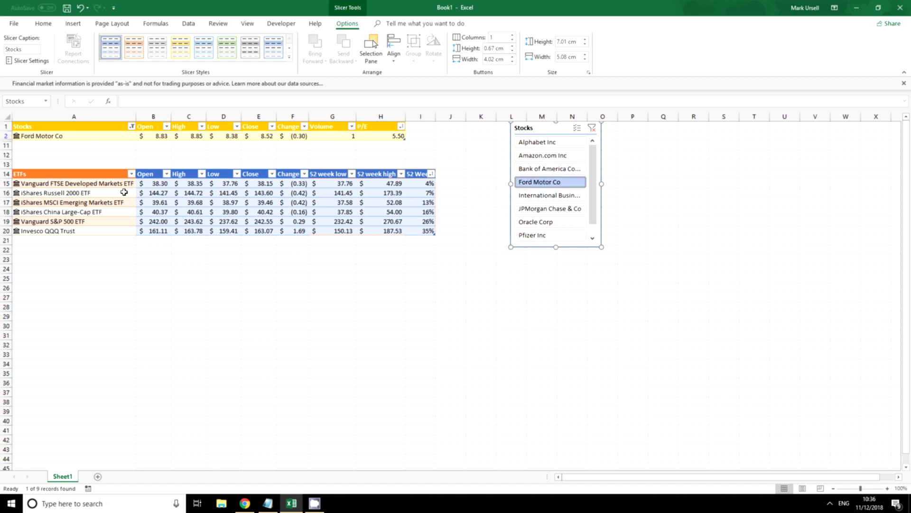
{"action": "left_click", "coordinate": [57, 193]}
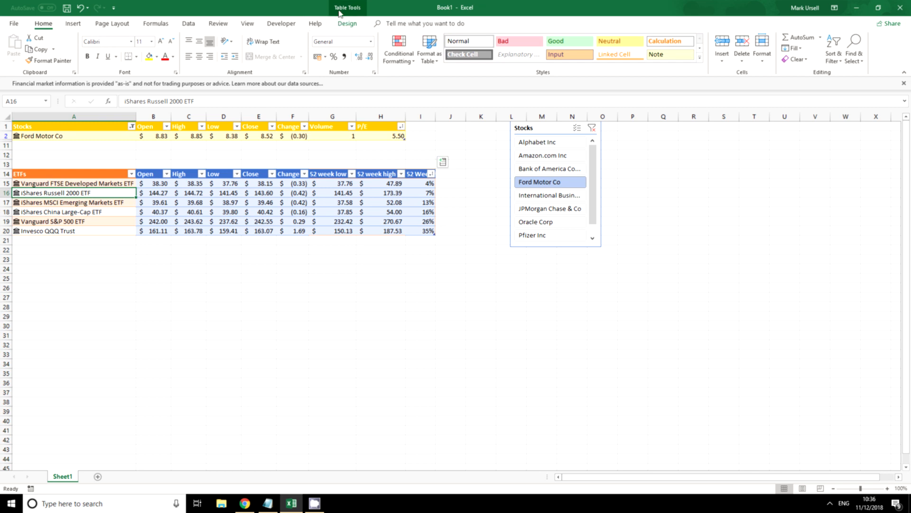
Step: Insert an ETFs slicer and filter the ETF table to Vanguard S&P 500 ETF
{"action": "left_click", "coordinate": [350, 24]}
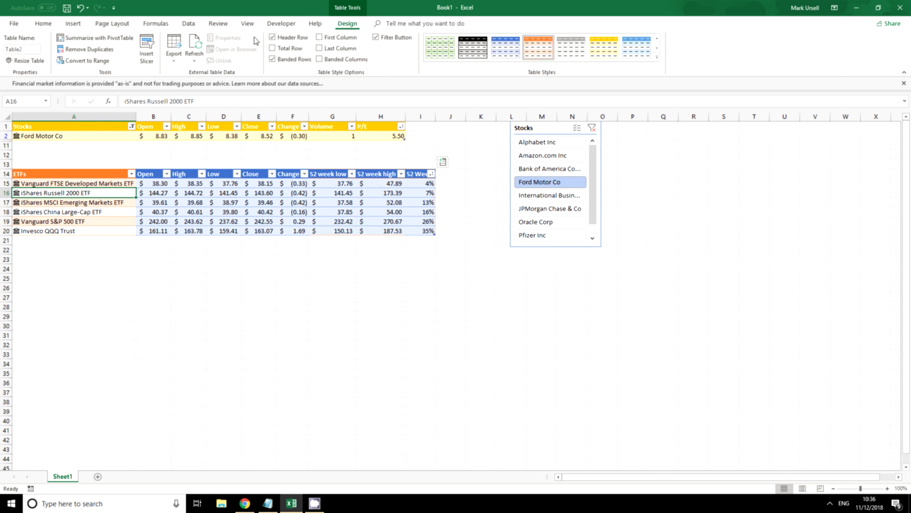
{"action": "left_click", "coordinate": [146, 46]}
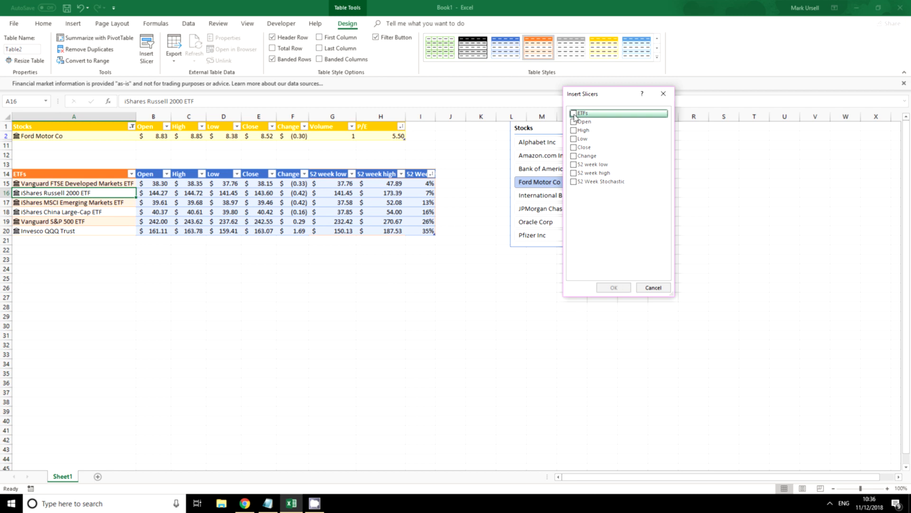
{"action": "left_click", "coordinate": [573, 113]}
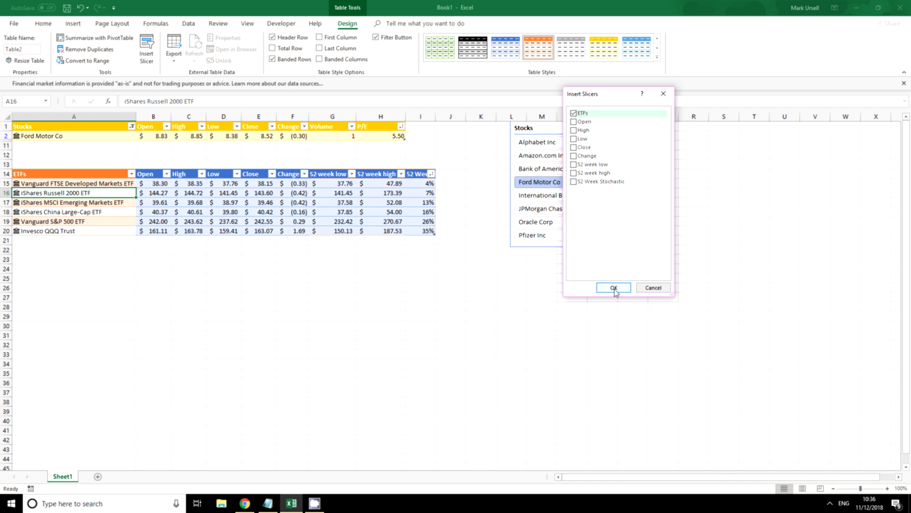
{"action": "left_click", "coordinate": [613, 287]}
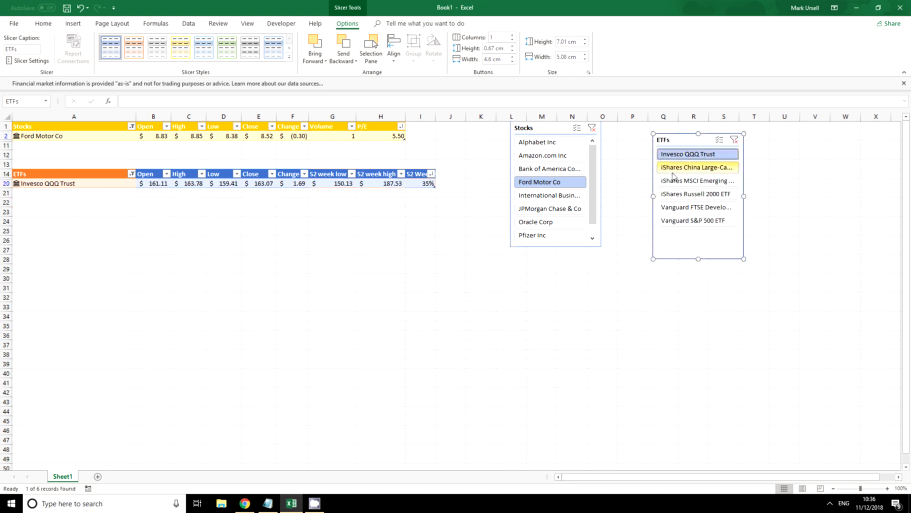
{"action": "left_click", "coordinate": [698, 220]}
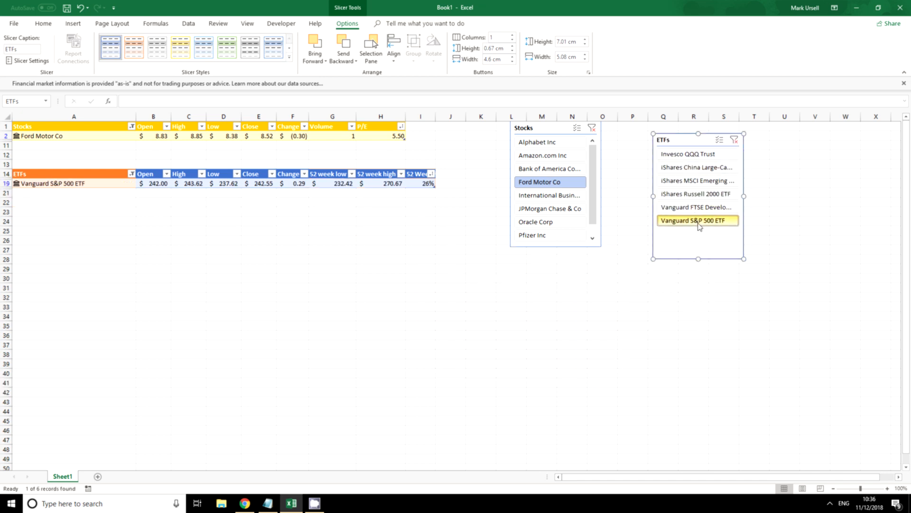